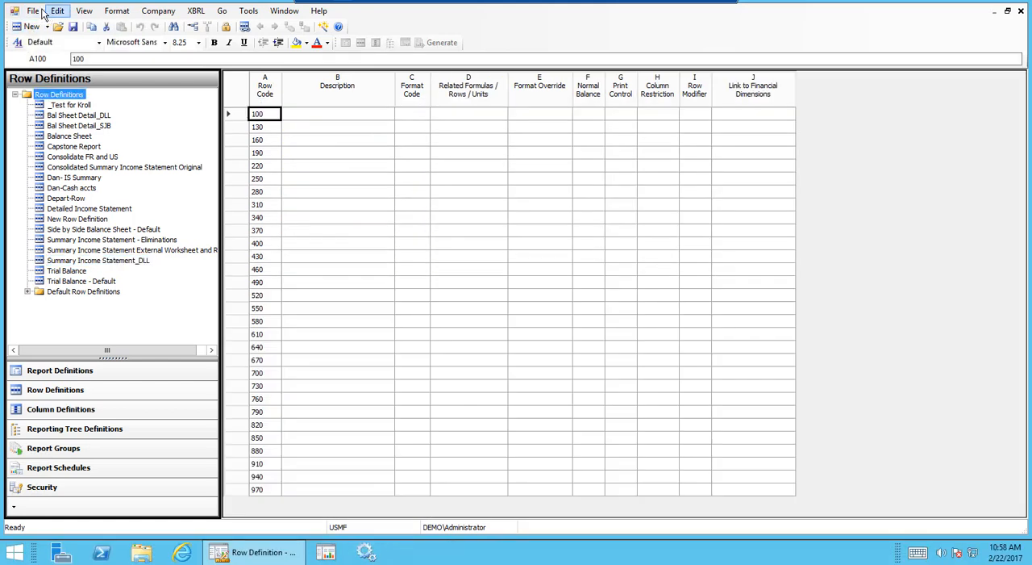
- Open Insert Rows from Dimensions from the Edit menu
click(33, 11)
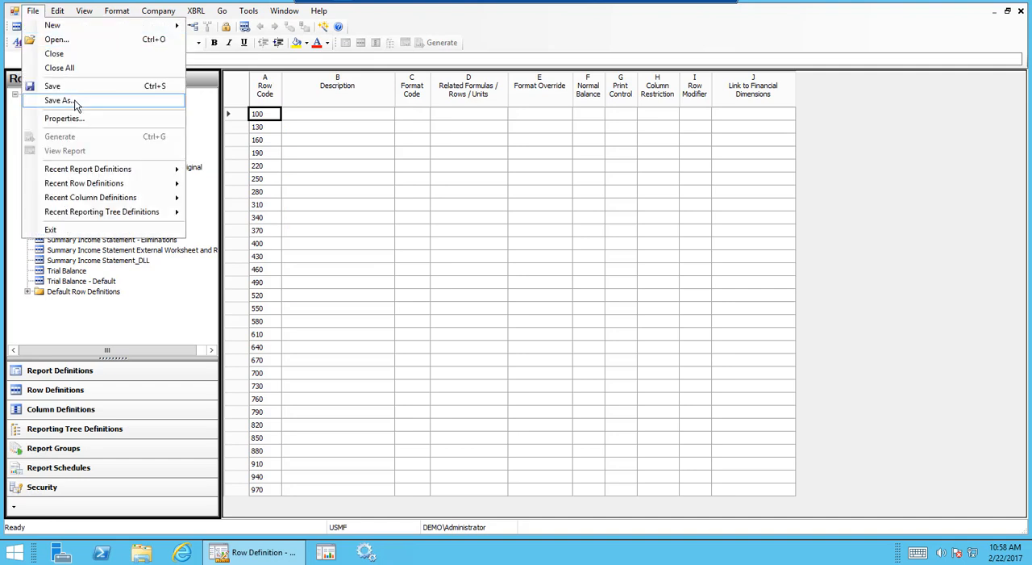
click(57, 11)
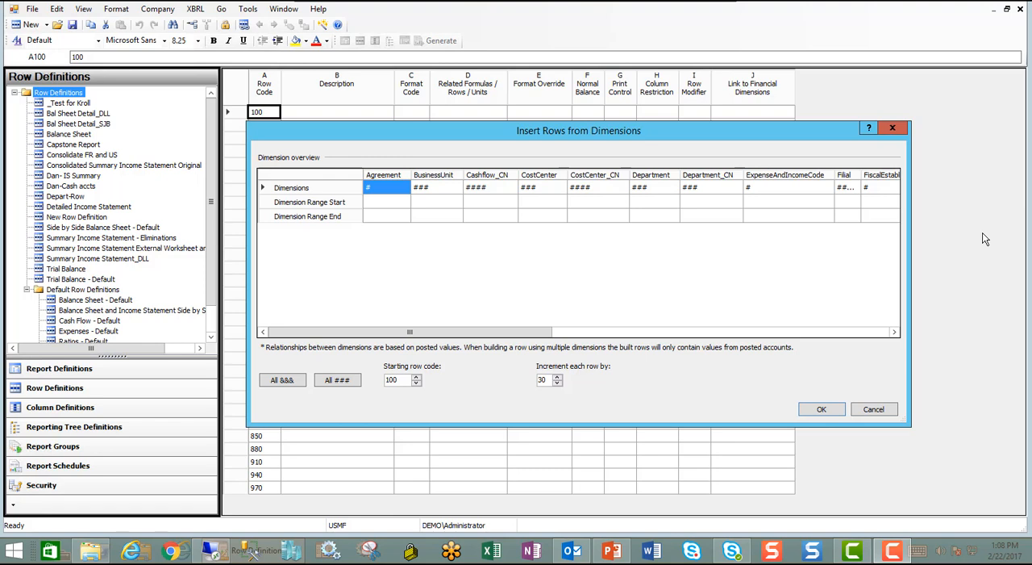
mouse_move(892, 277)
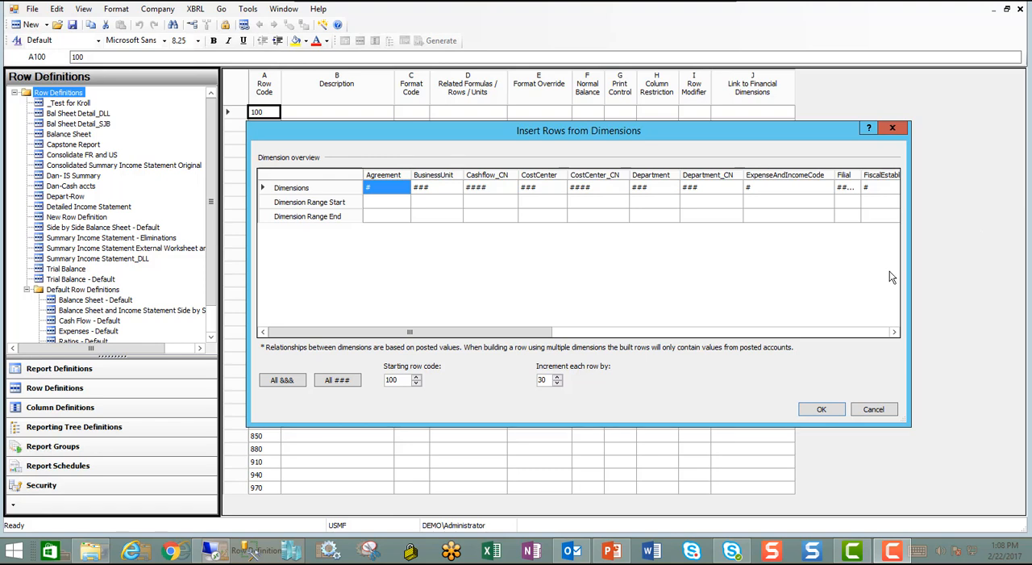
mouse_move(452, 338)
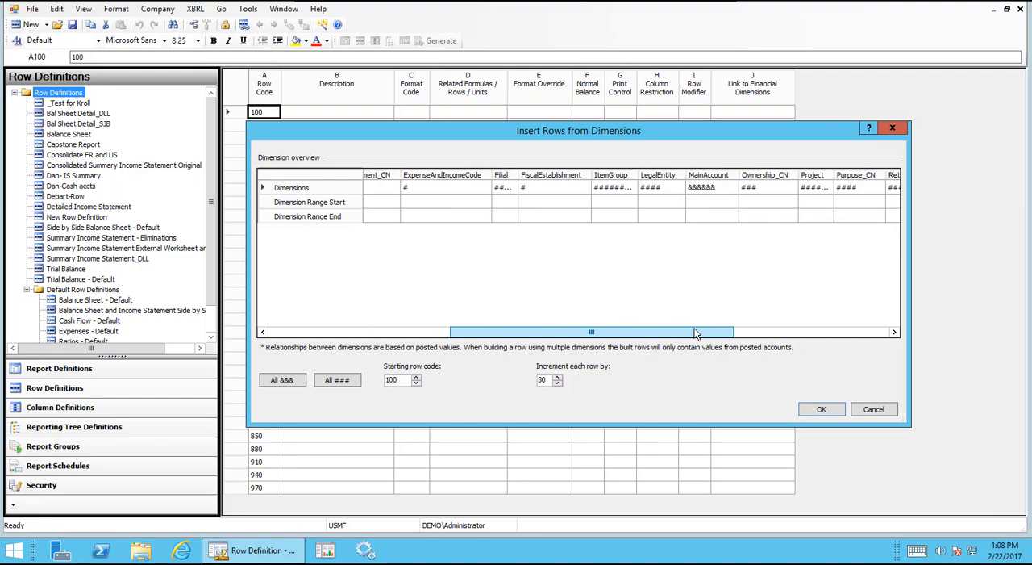
- Enter MainAccount Dimension Range Start 1 and Range End 39
click(712, 201)
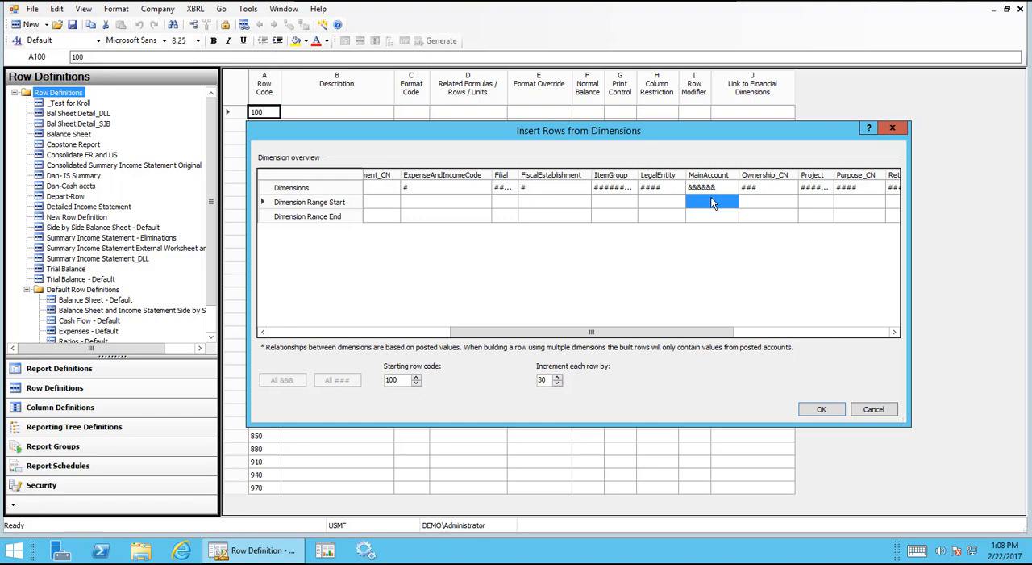
mouse_move(703, 210)
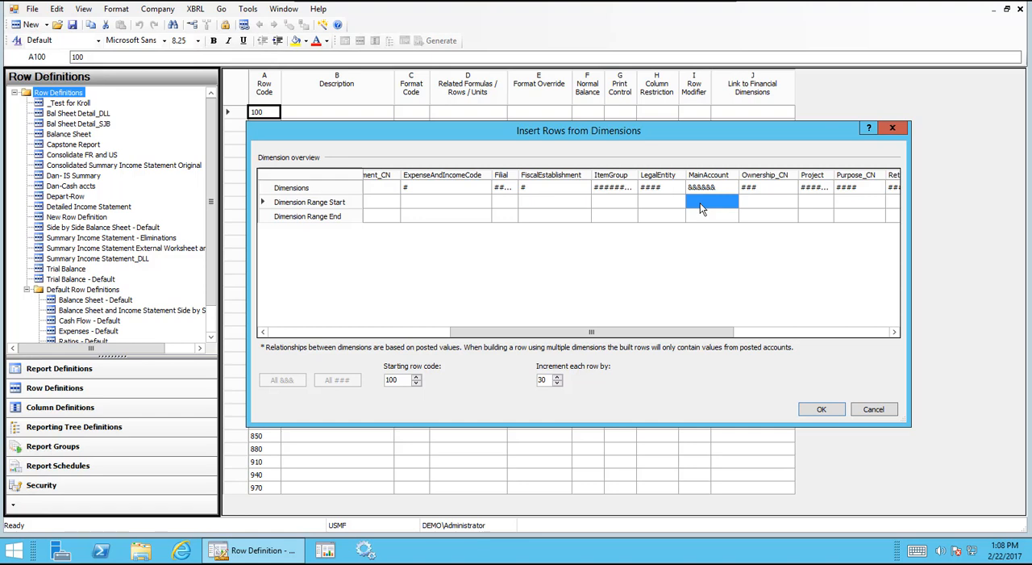
click(711, 200)
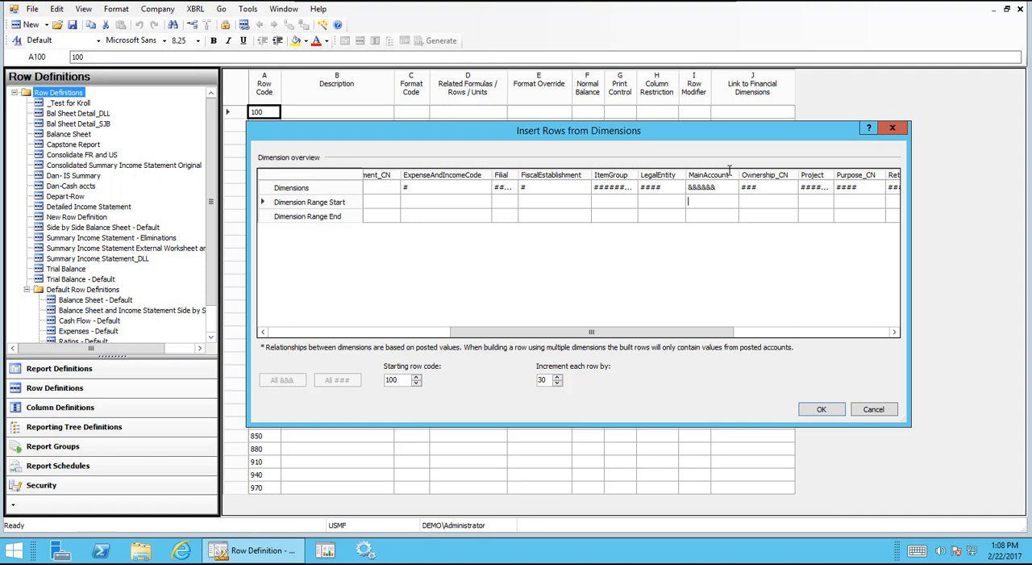
text(1)
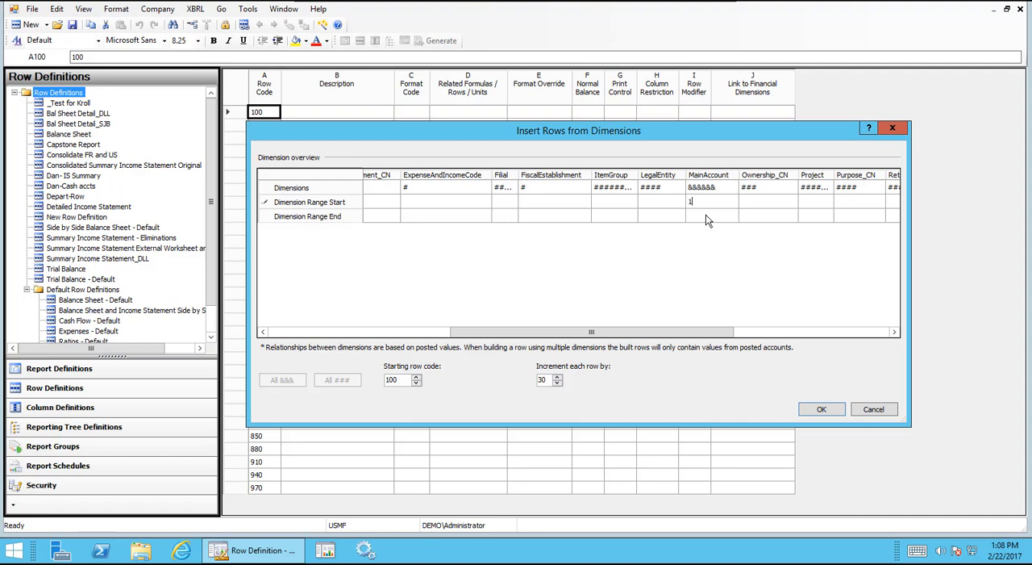
click(711, 216)
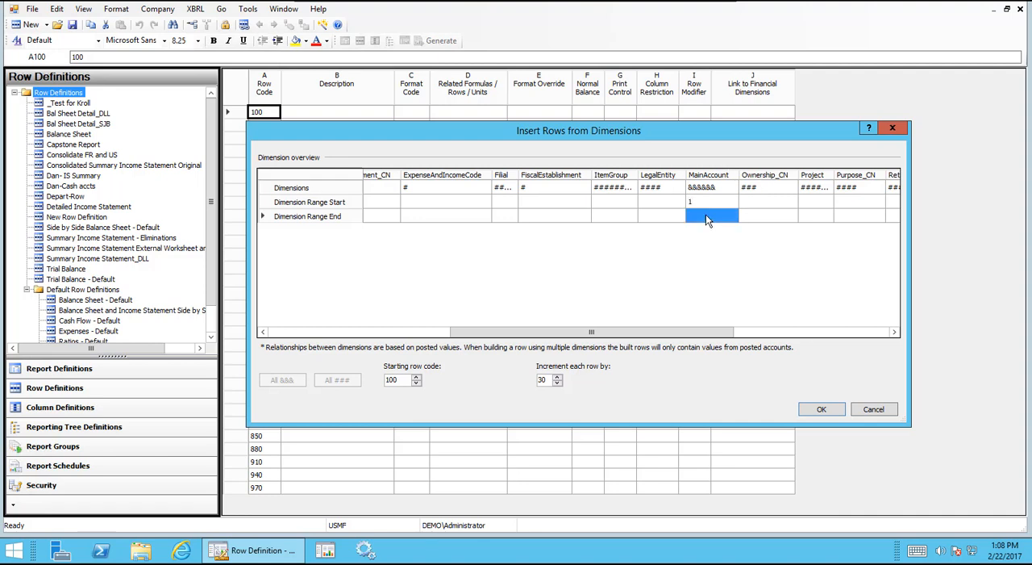
click(712, 216)
text(3)
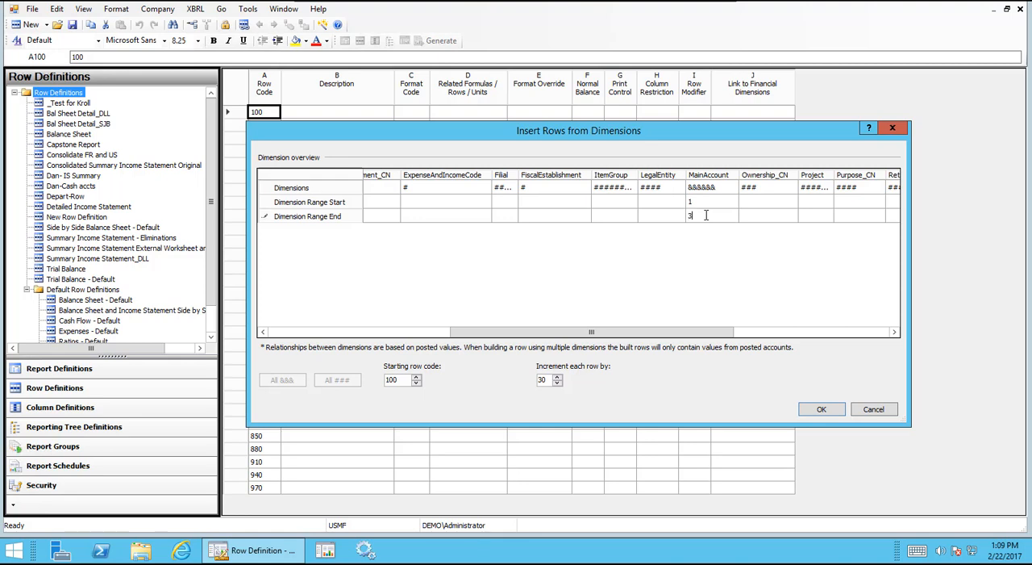
text(9)
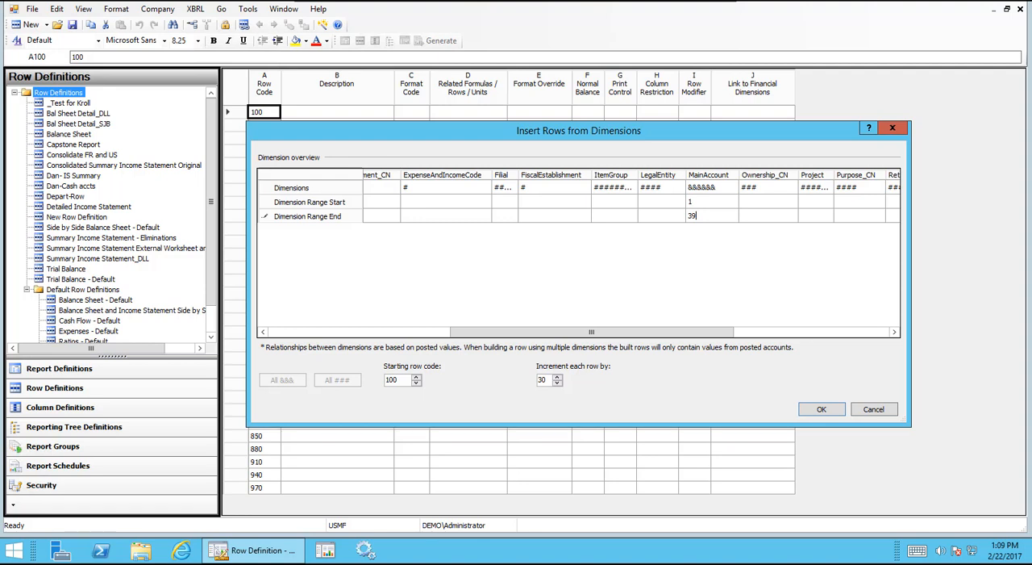
mouse_move(777, 401)
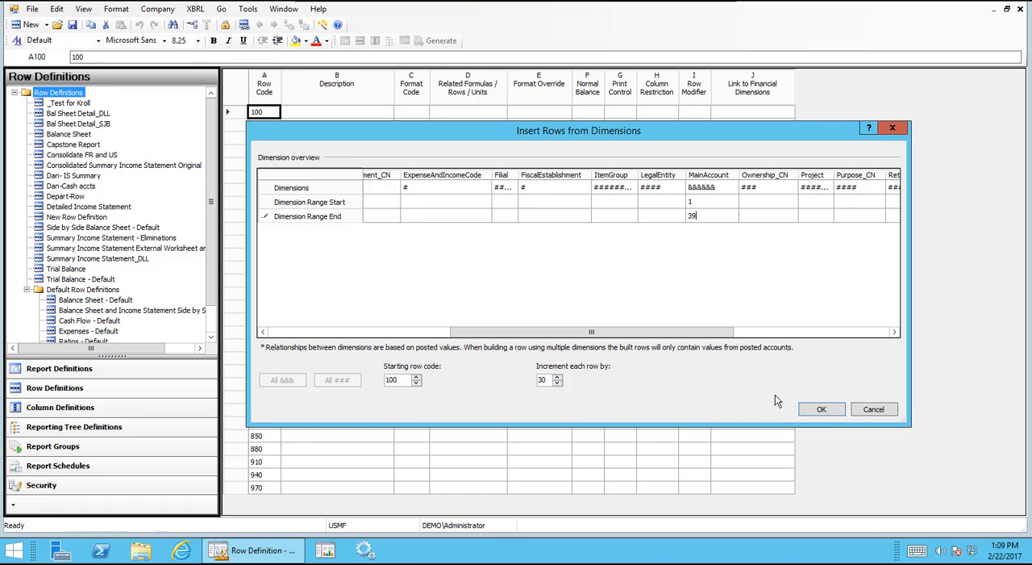
- Insert the dimension-based account rows and scroll through them
click(821, 408)
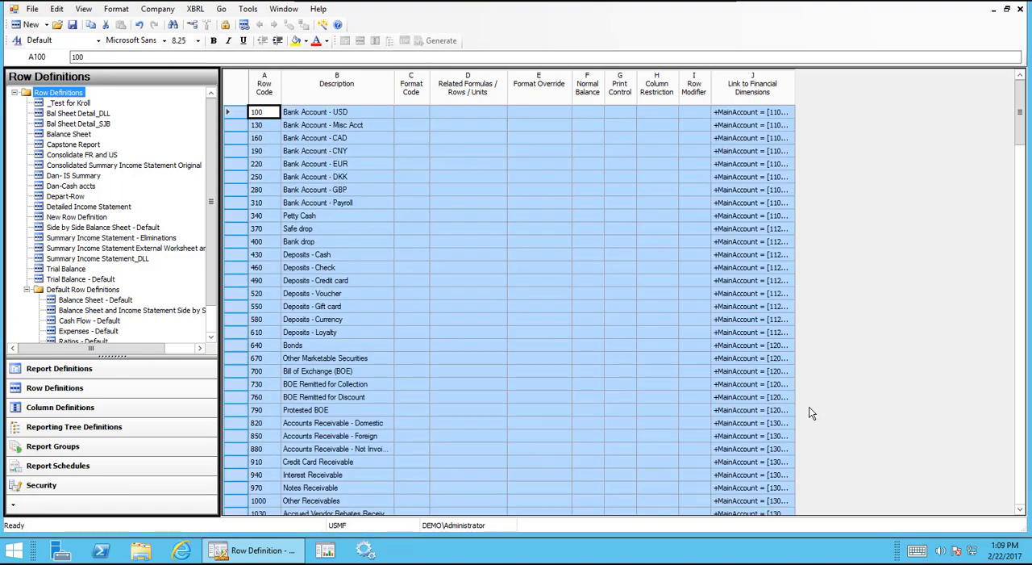
mouse_move(794, 104)
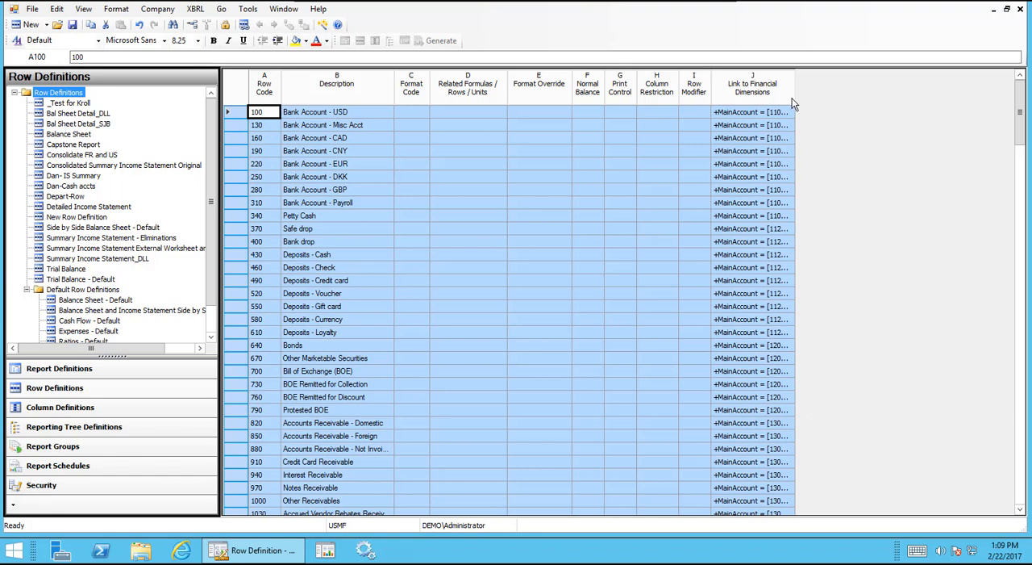
mouse_move(838, 83)
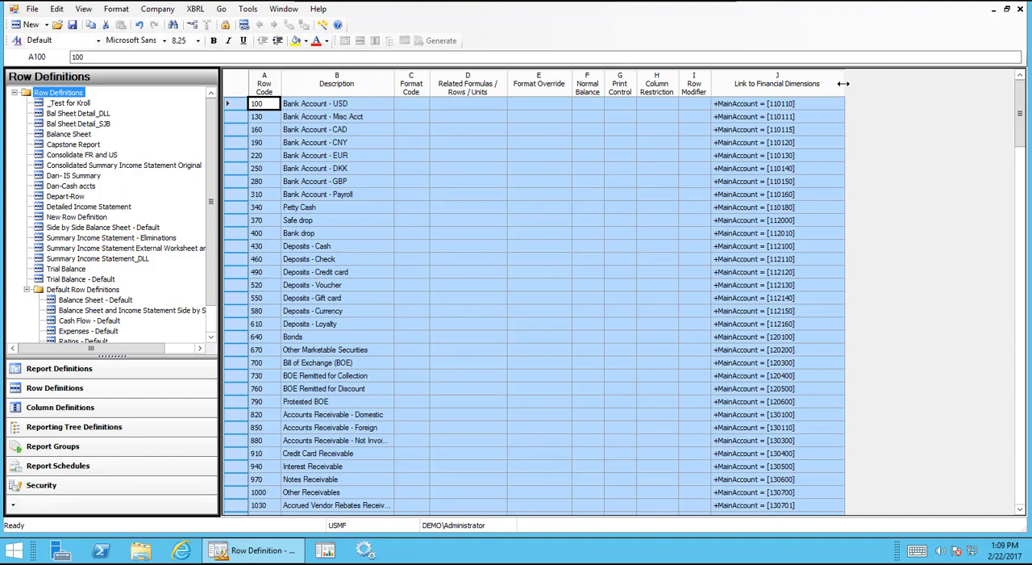
mouse_move(462, 119)
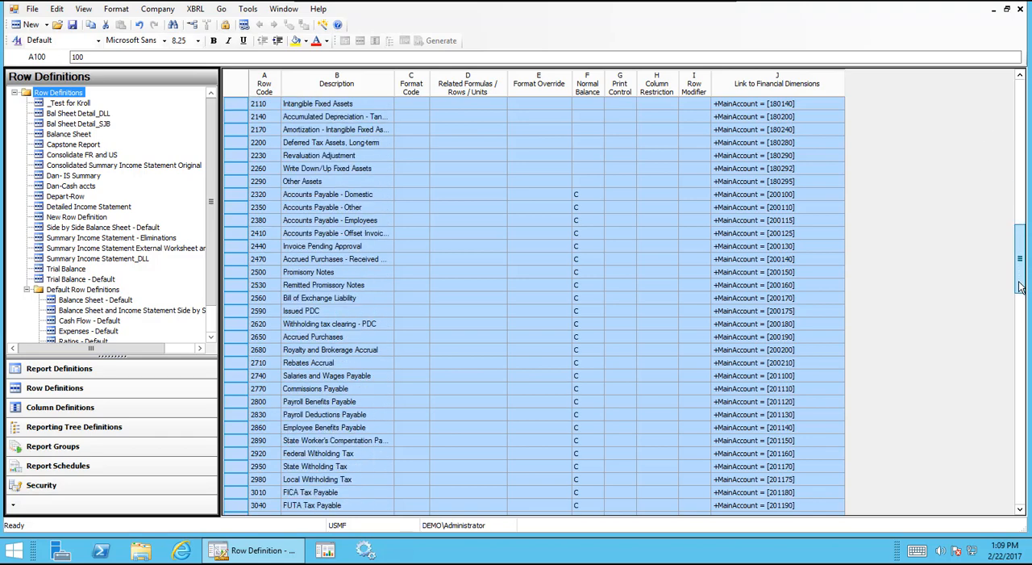
scroll(down, 3)
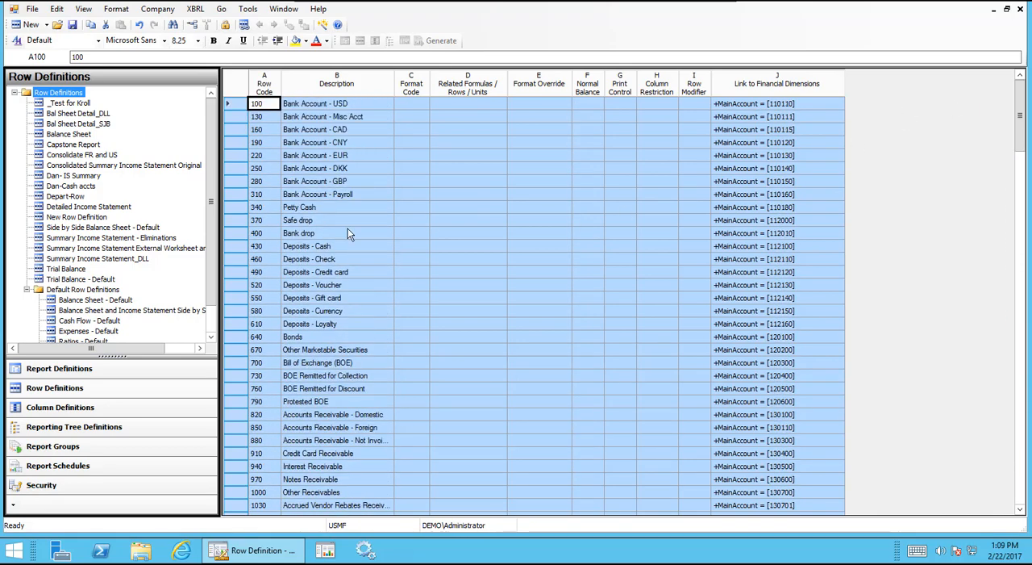
mouse_move(329, 90)
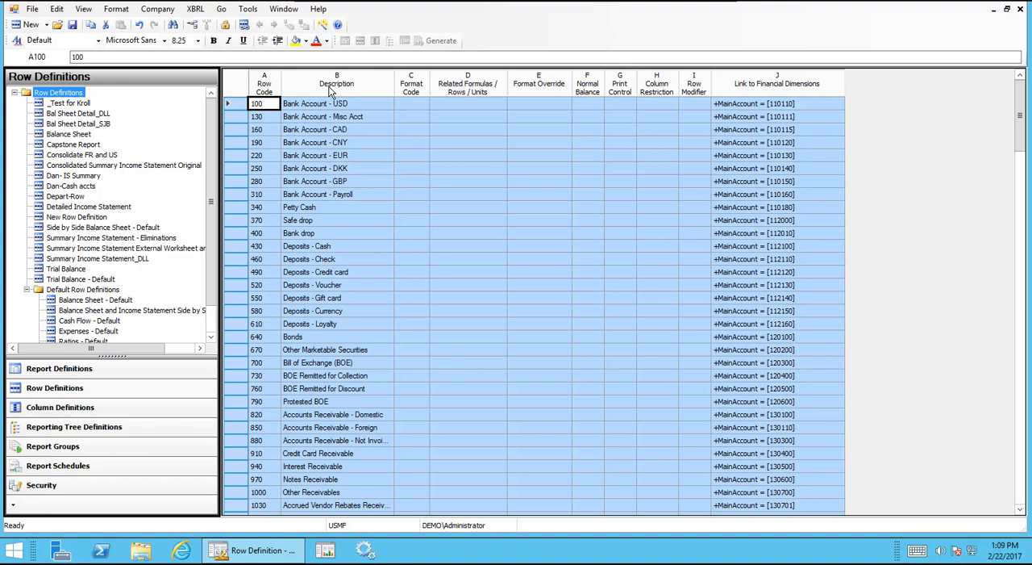
mouse_move(353, 110)
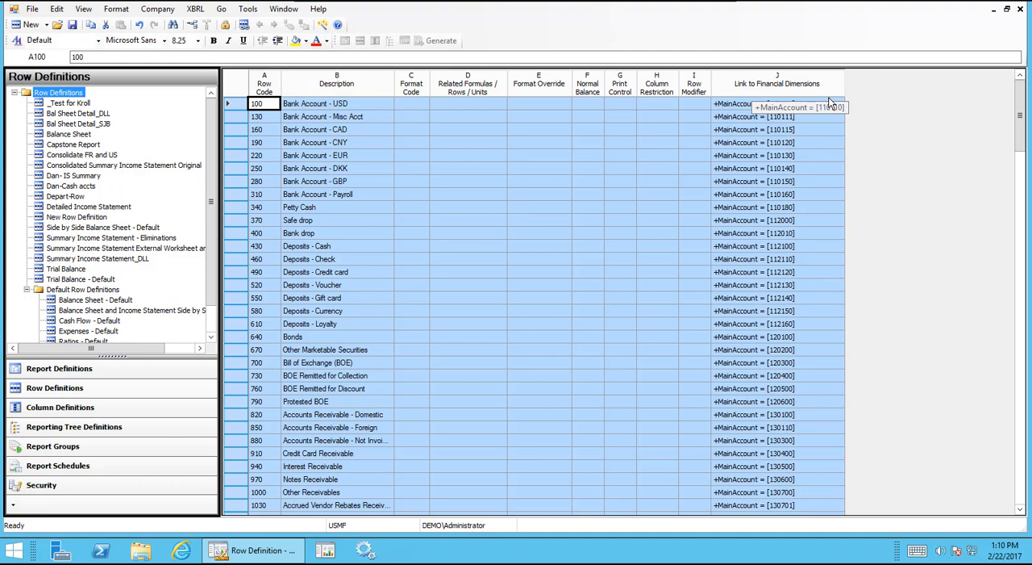
mouse_move(821, 112)
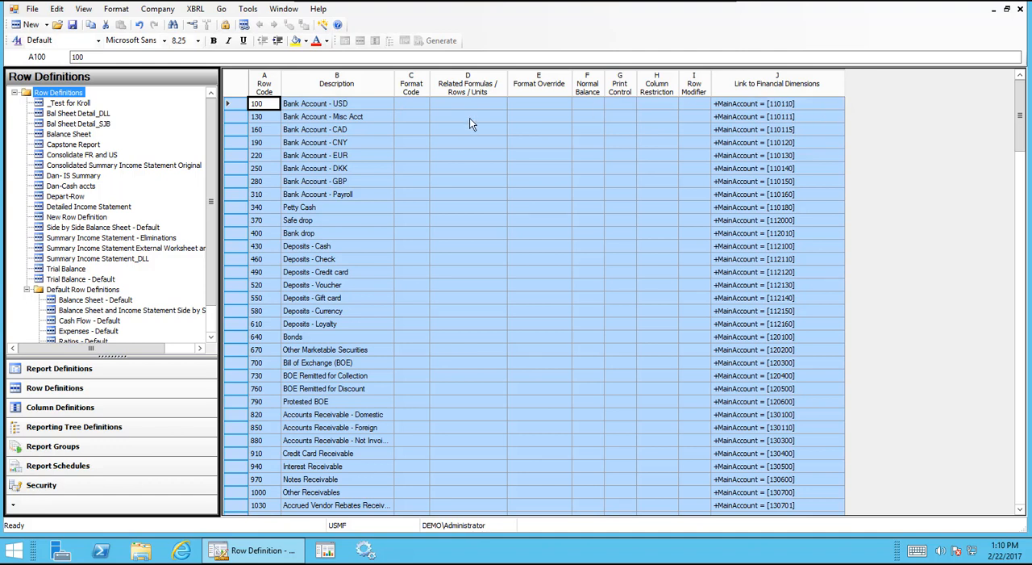
mouse_move(941, 97)
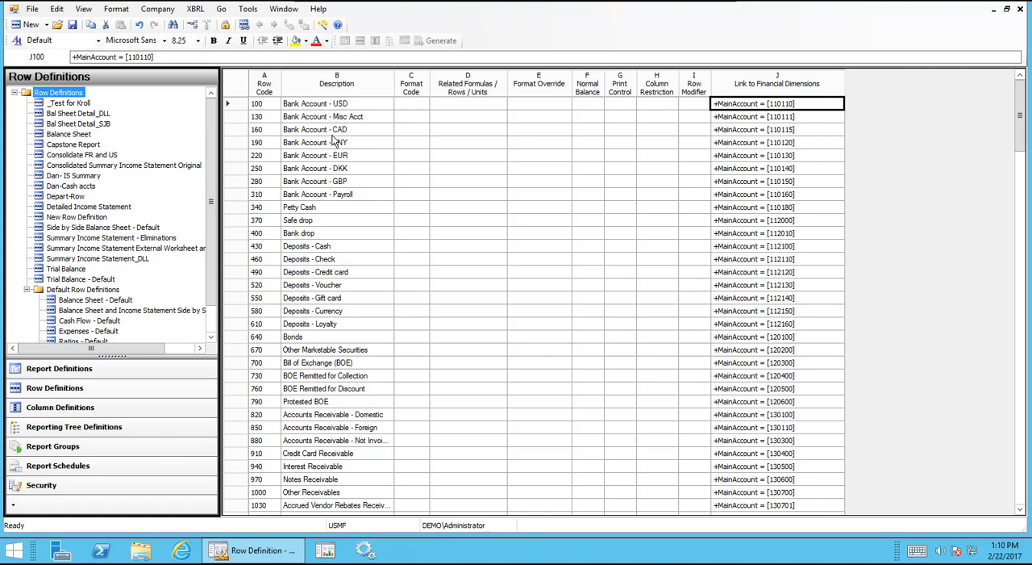
mouse_move(342, 198)
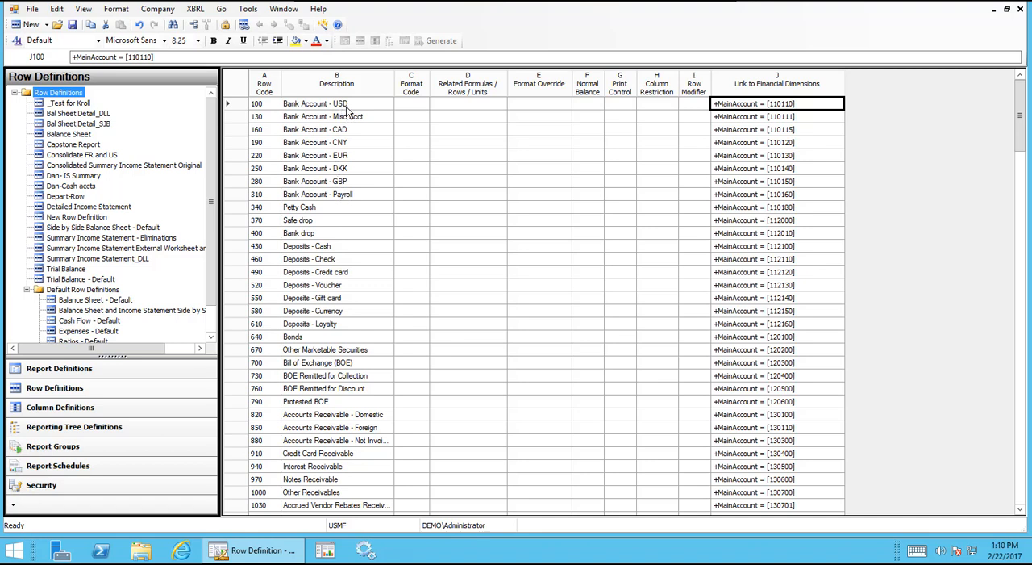
mouse_move(348, 110)
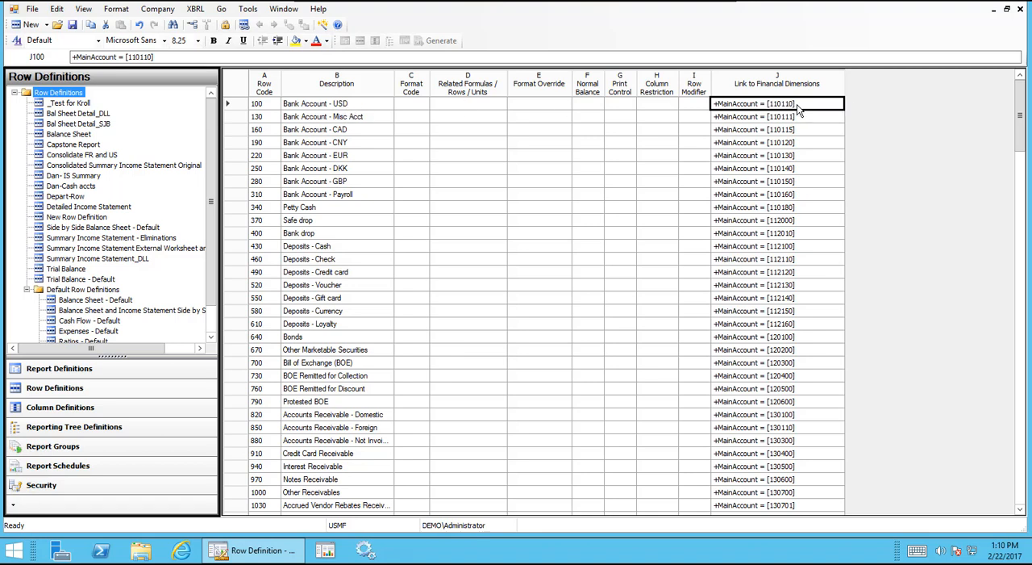
- Open row 100's dimension links, visit Manage Dimension Sets, and close it
click(837, 103)
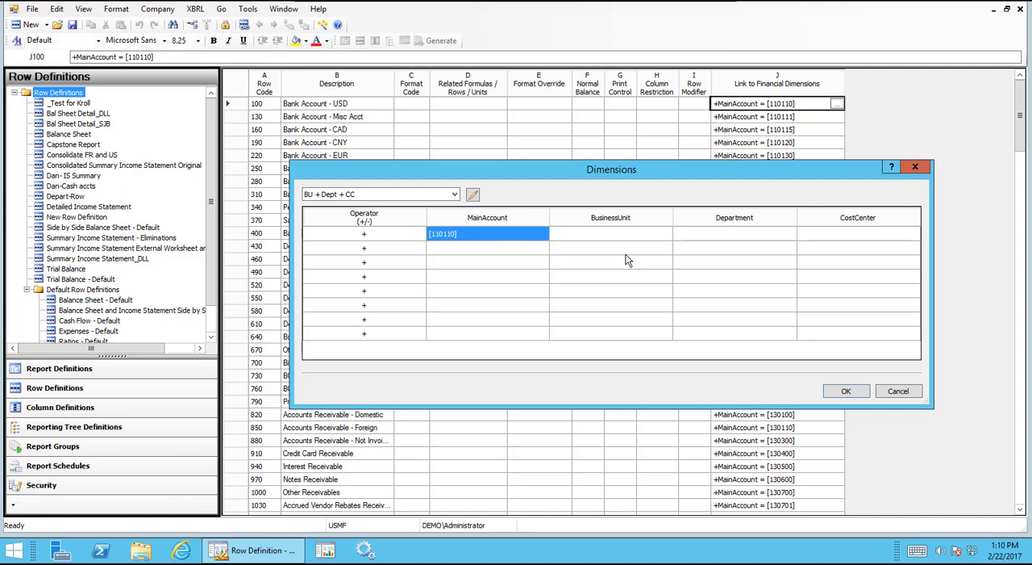
mouse_move(638, 254)
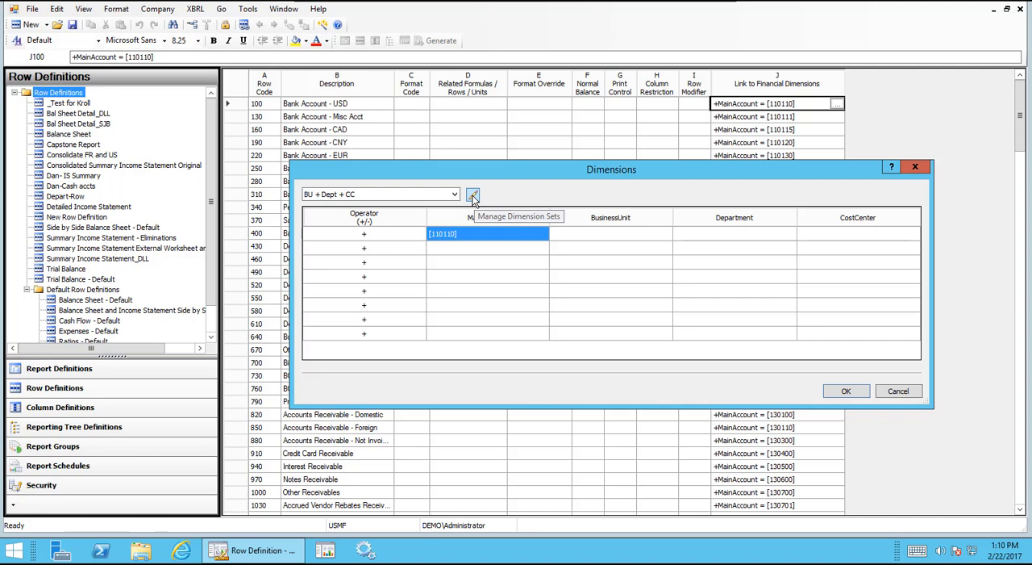
click(474, 195)
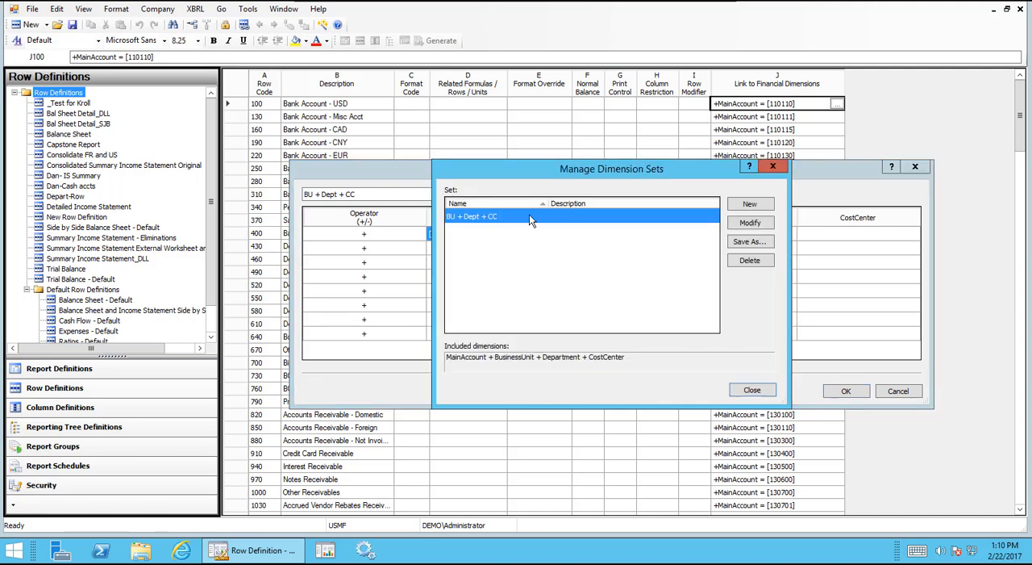
mouse_move(586, 250)
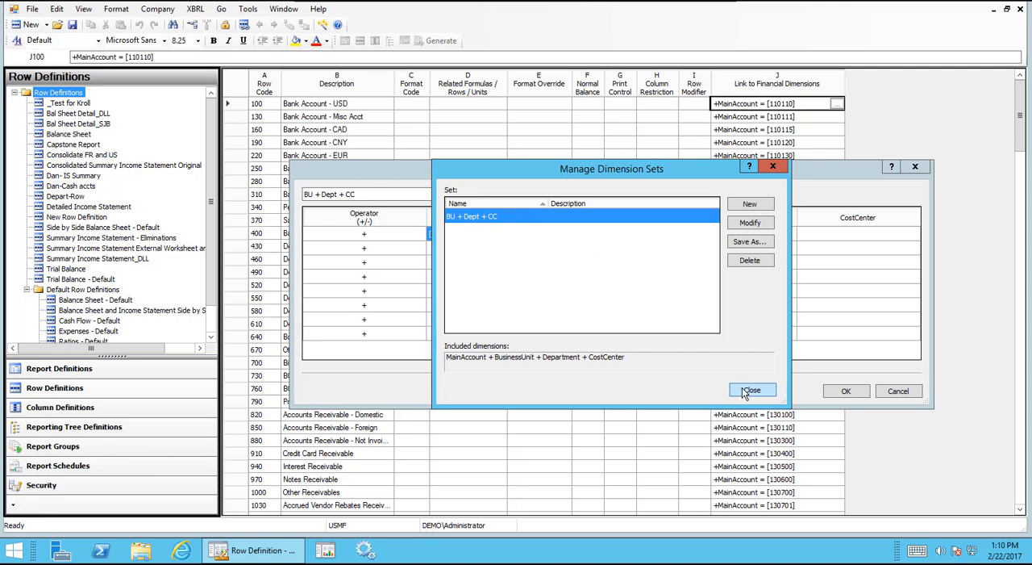
click(752, 390)
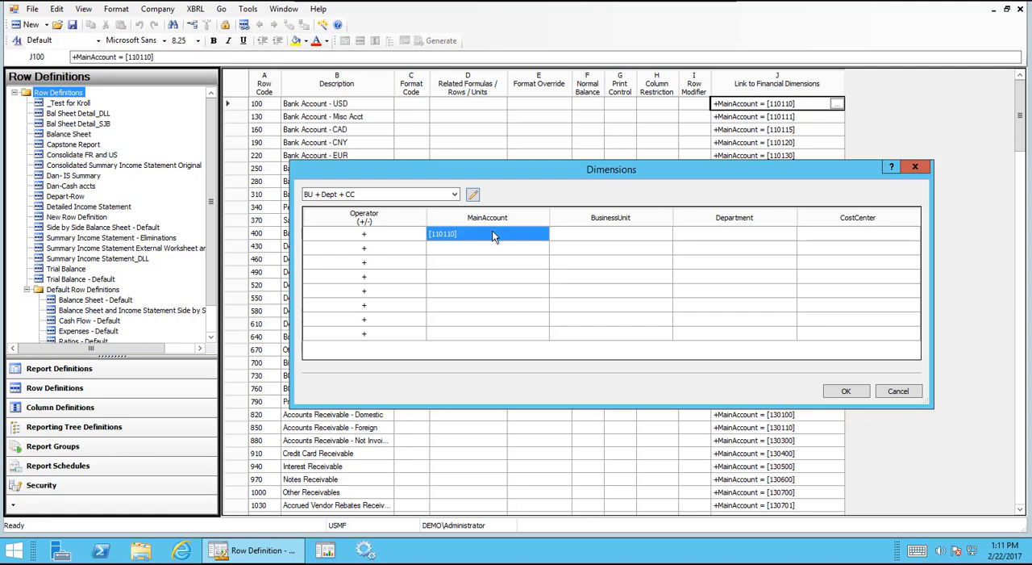
- Set row 100's MainAccount range to 110110 through 110160
click(488, 234)
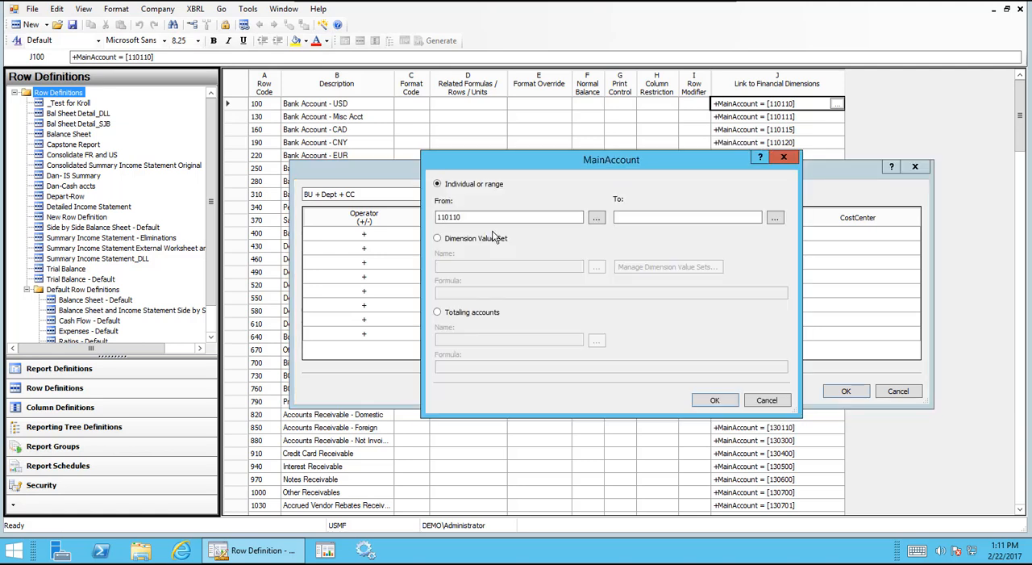
mouse_move(560, 181)
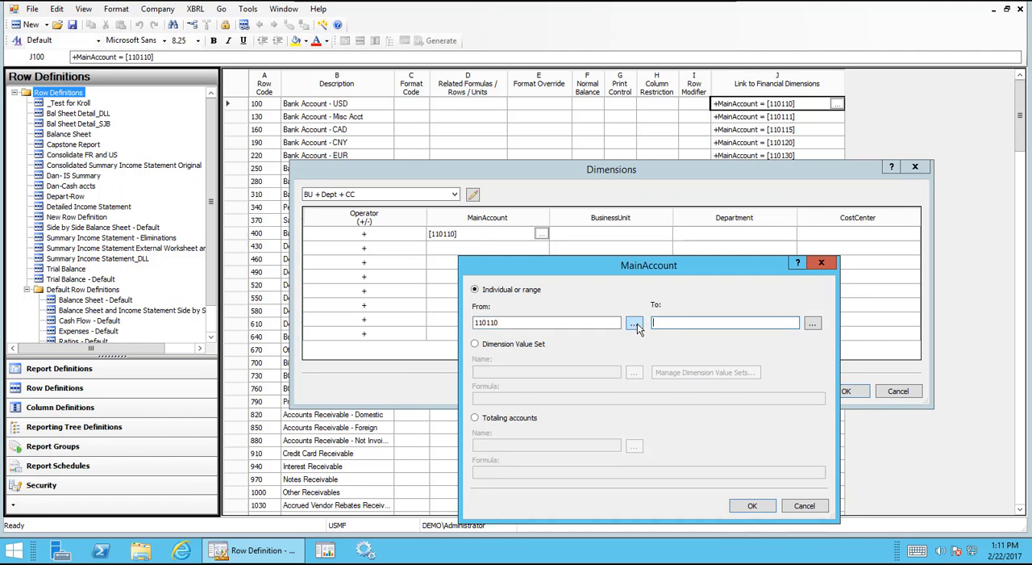
click(634, 322)
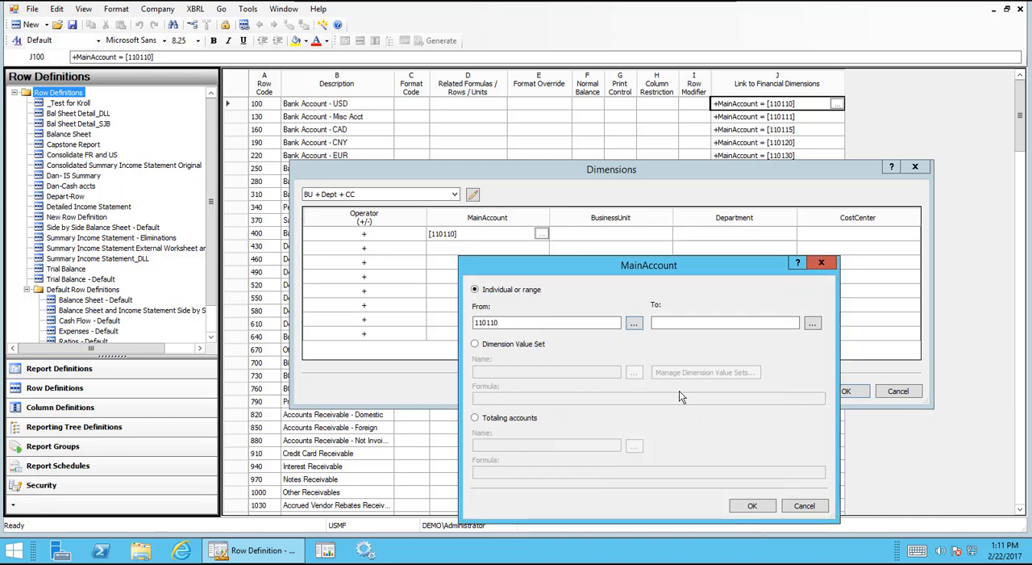
click(634, 323)
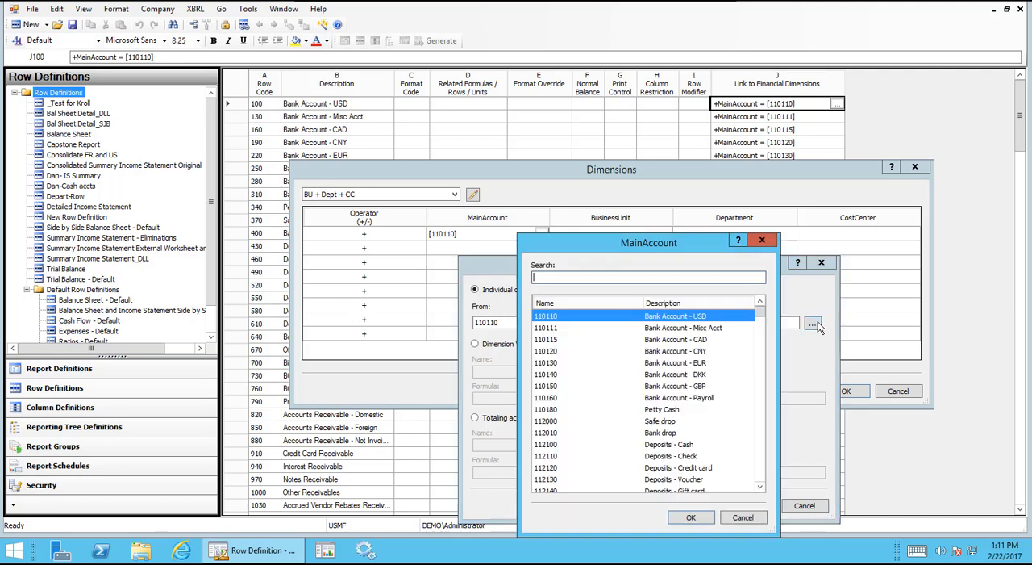
click(679, 397)
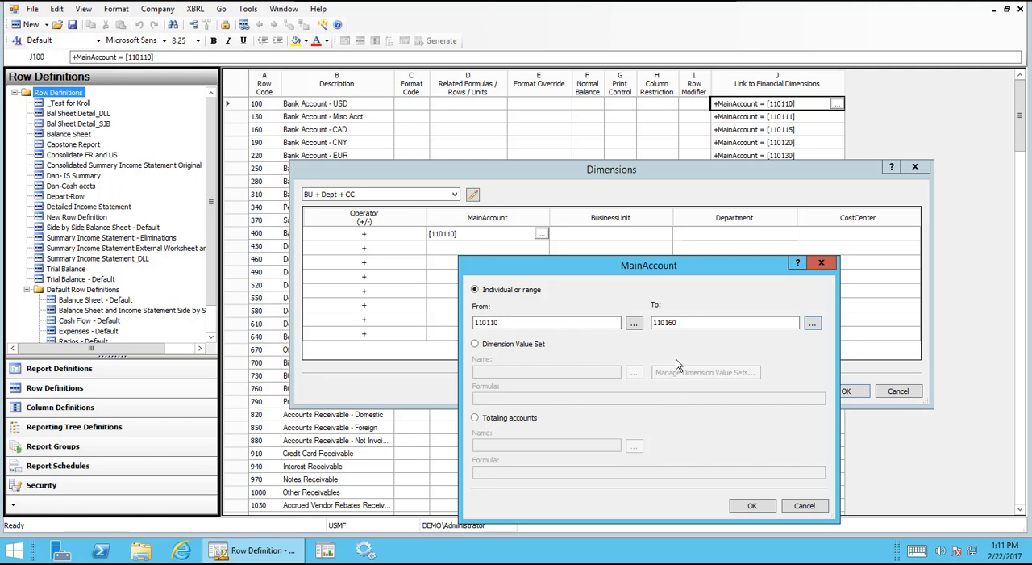
click(752, 504)
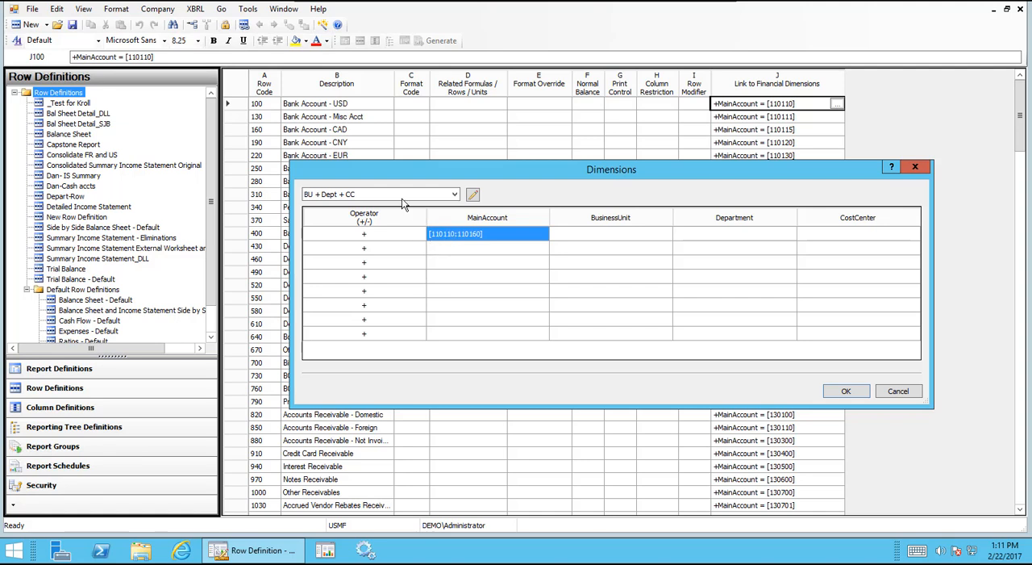
- Apply the range to row 100 and rename its description to 'Bank Accounts'
click(845, 391)
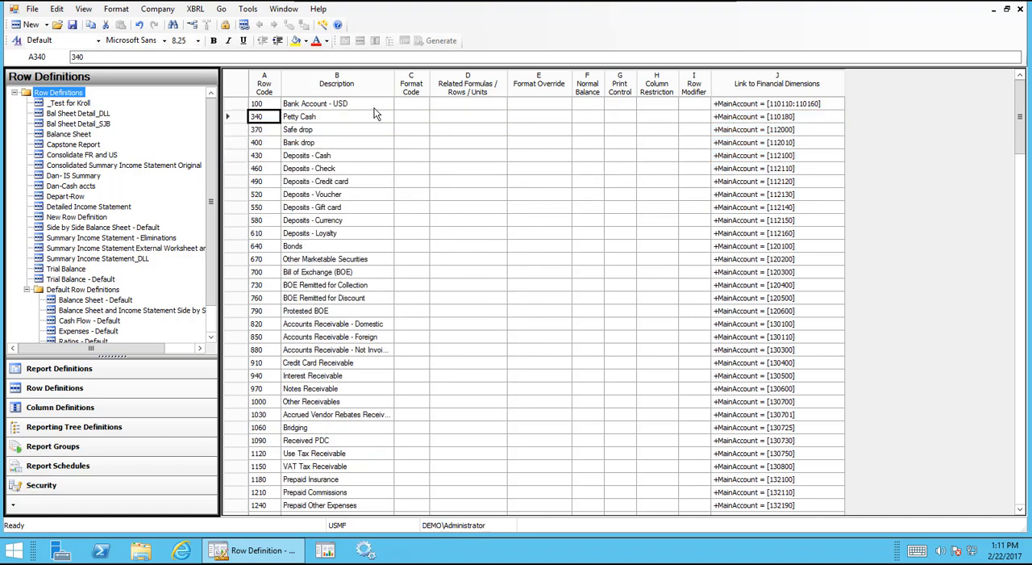
click(336, 103)
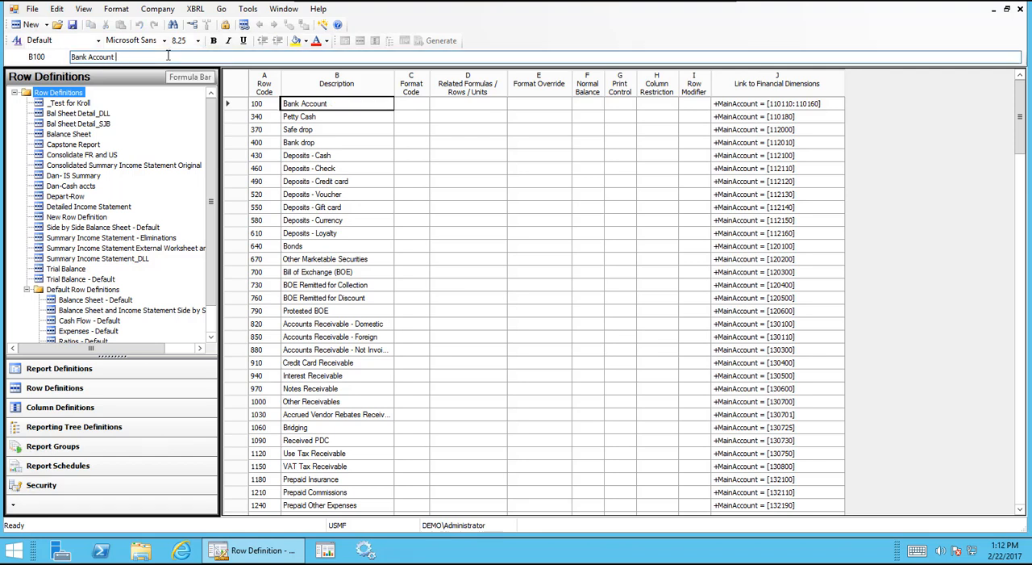
text(s)
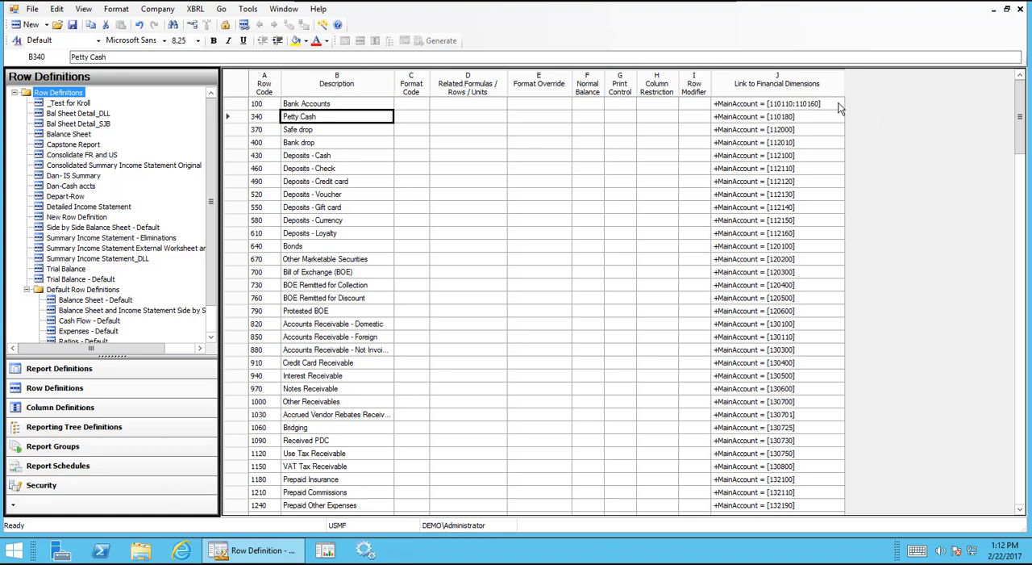
- Add a second MainAccount line 120100 to row 100's dimension link
click(776, 103)
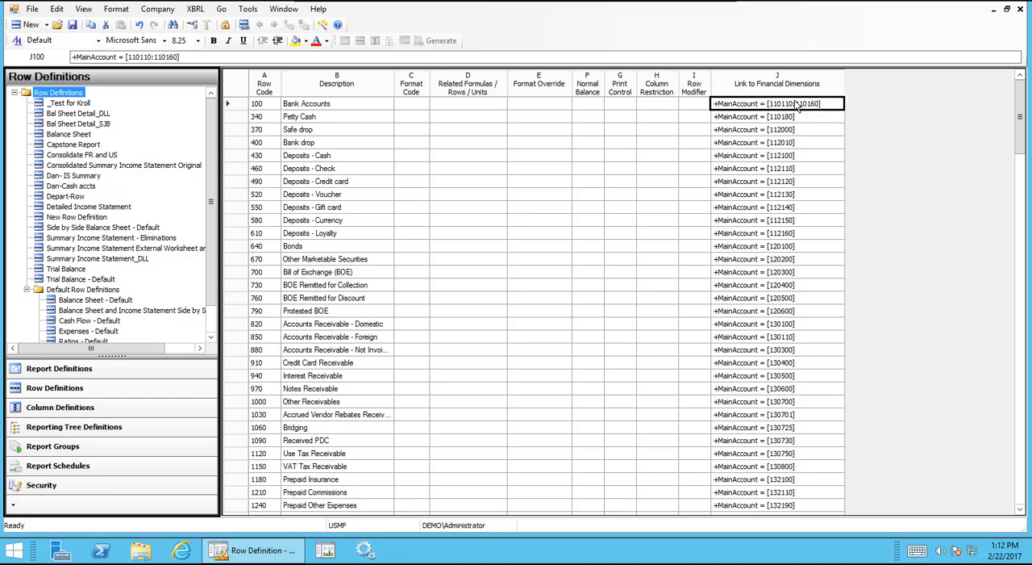
click(837, 103)
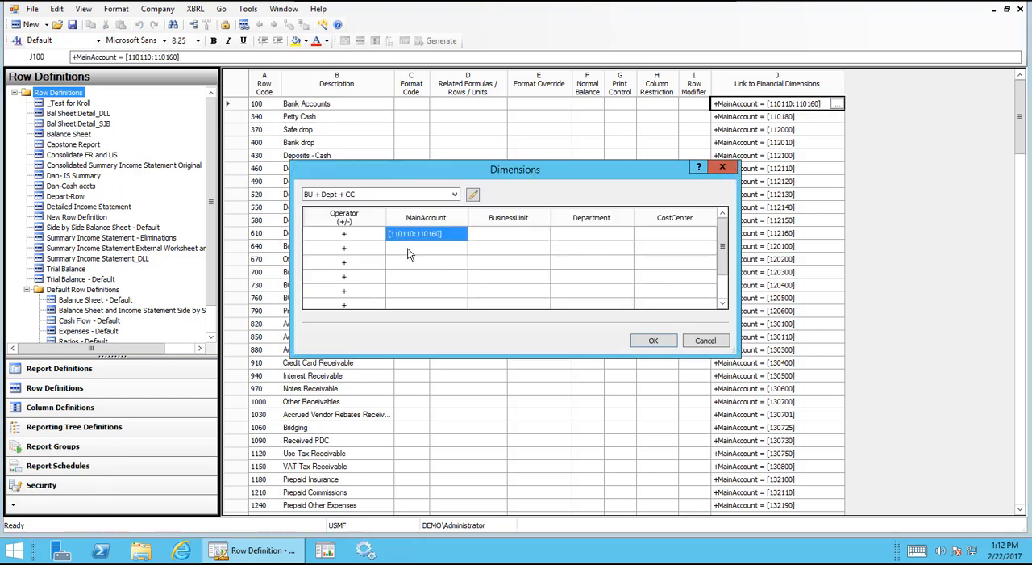
click(426, 248)
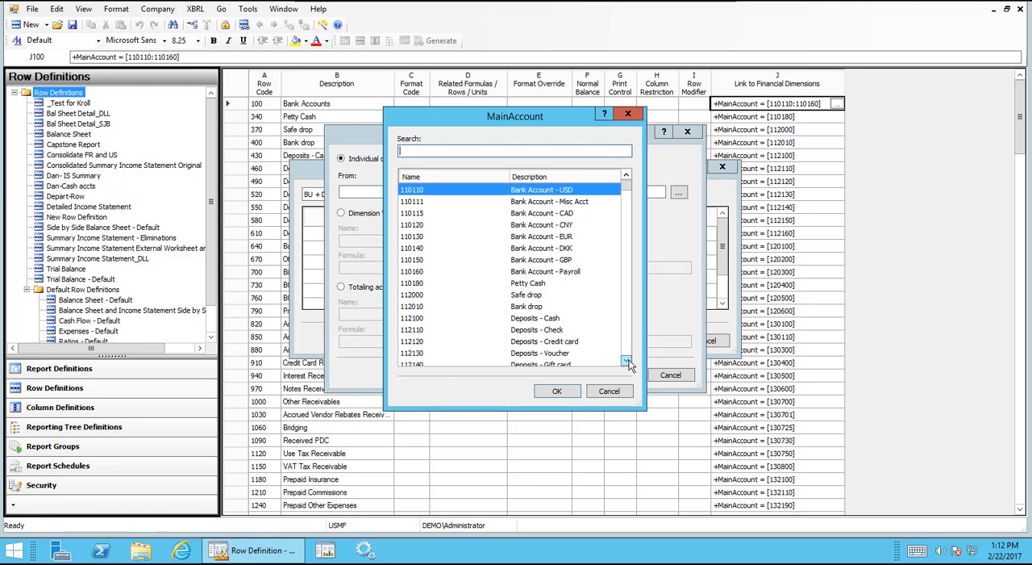
click(626, 360)
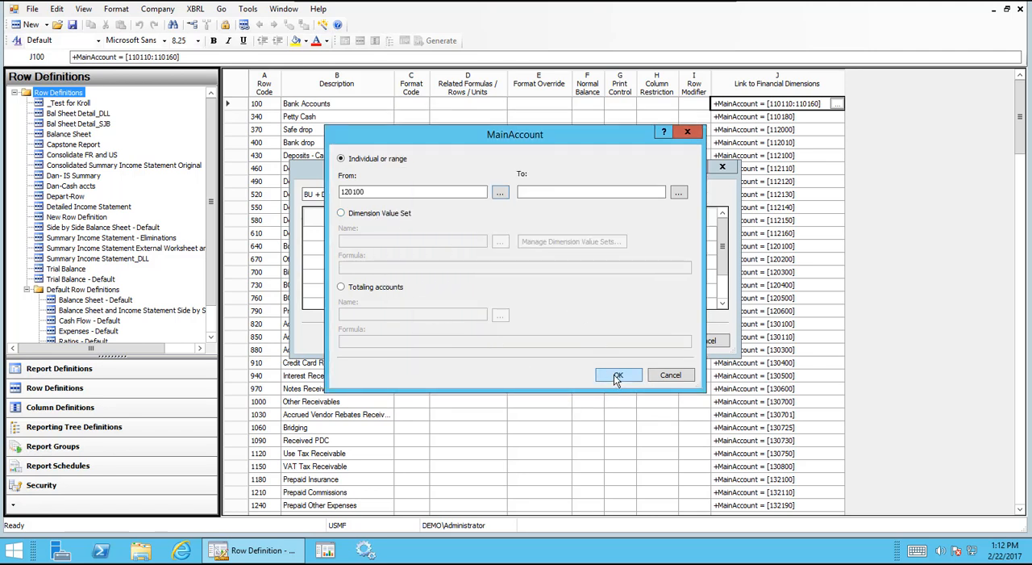
click(618, 375)
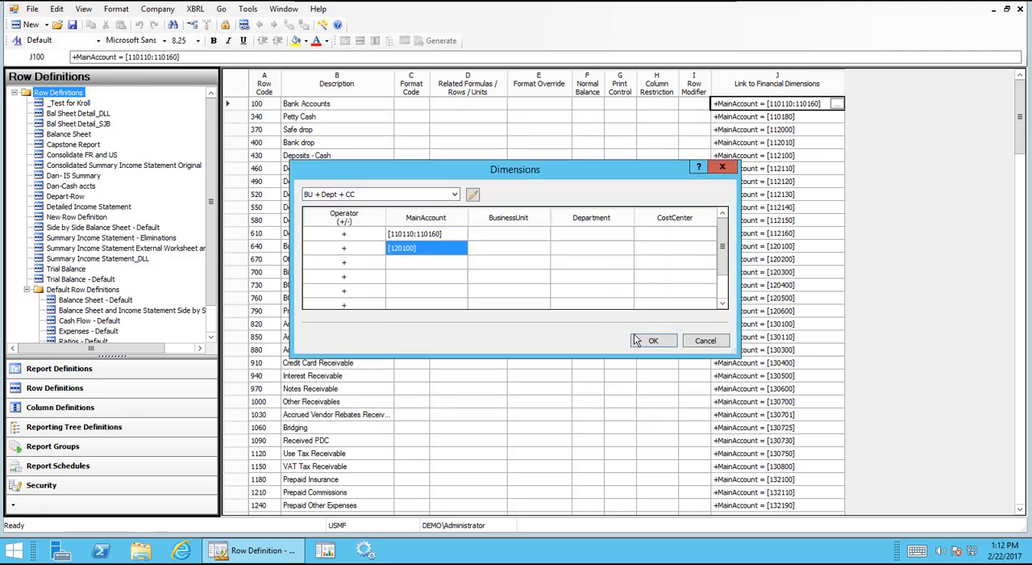
click(654, 340)
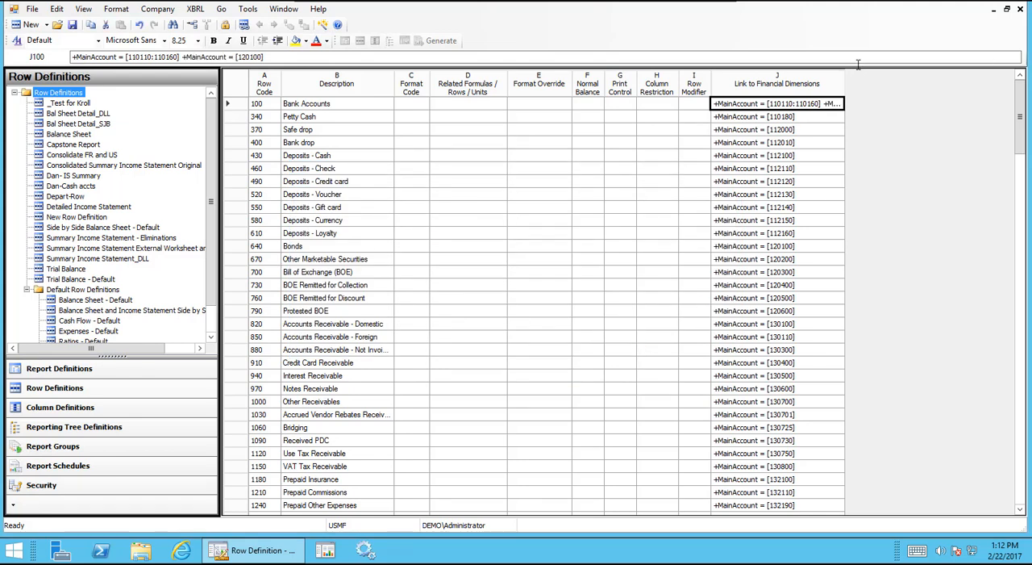
mouse_move(912, 74)
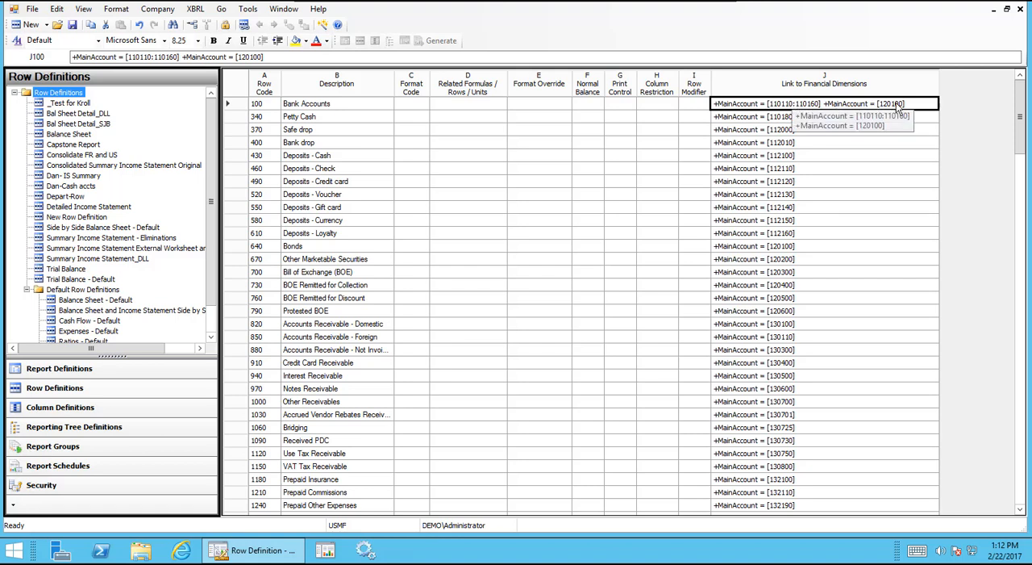
click(336, 103)
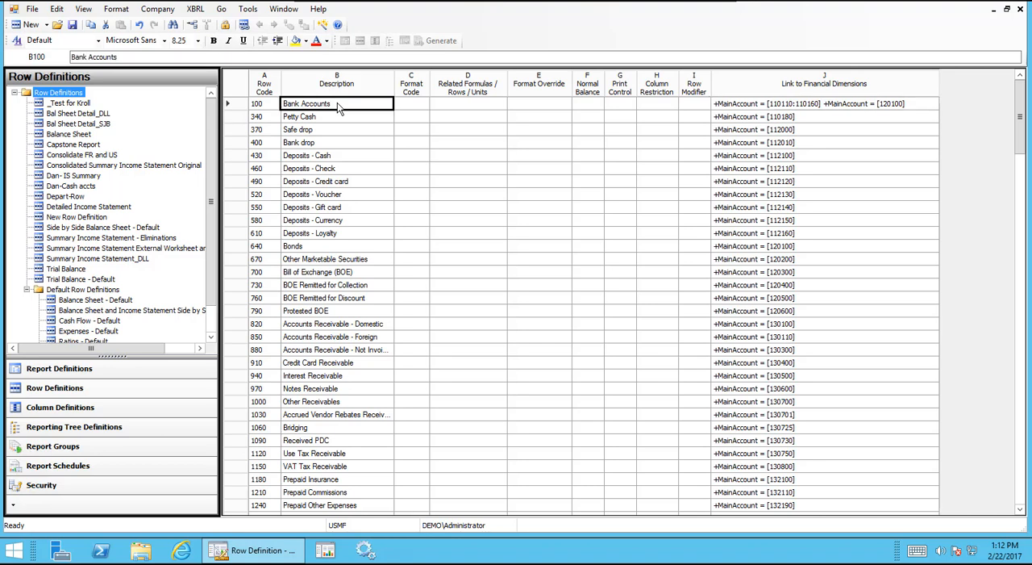
- Append 'and Bonds' to row 100's description
double_click(336, 104)
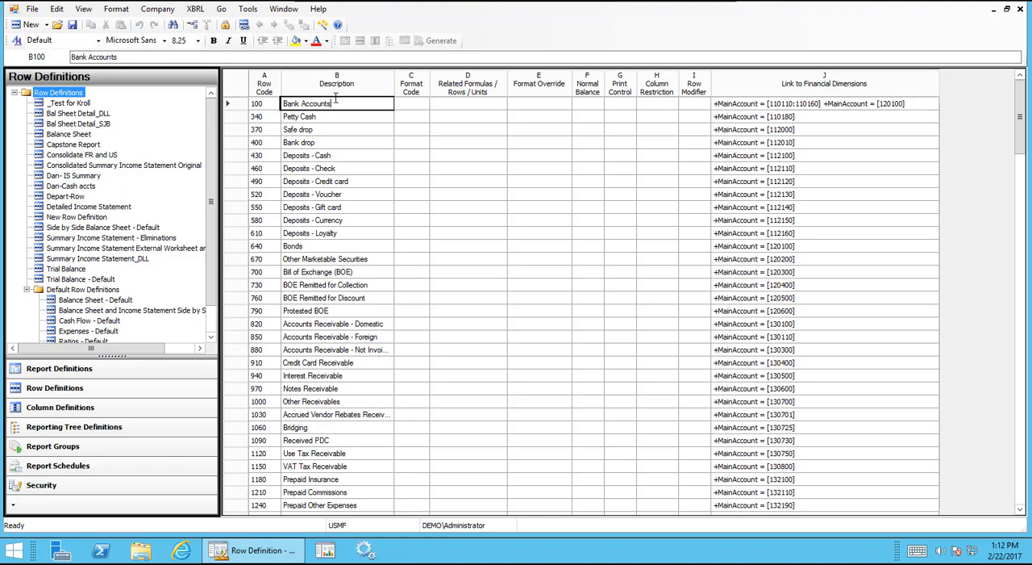
text(and)
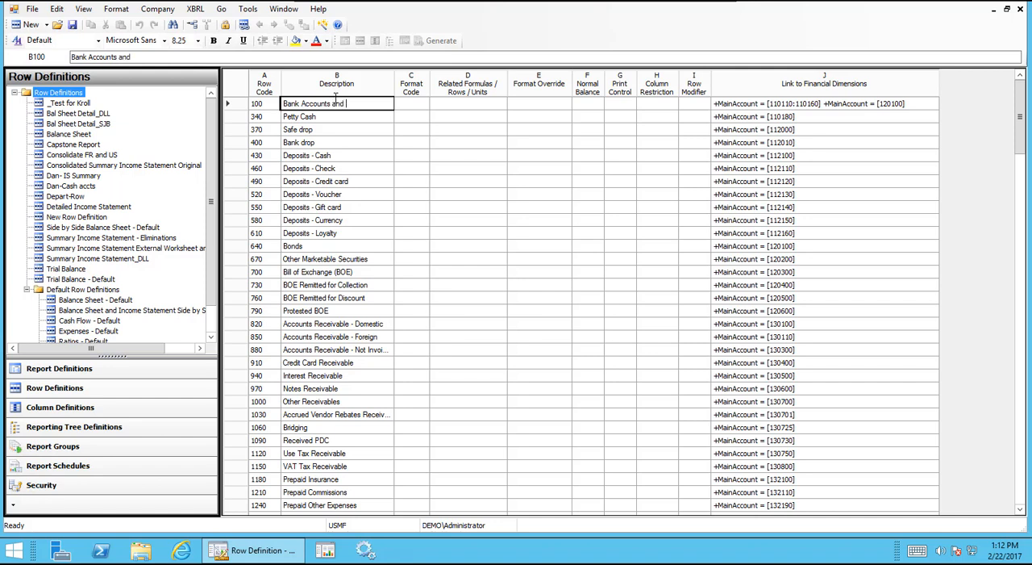
text(Bonds)
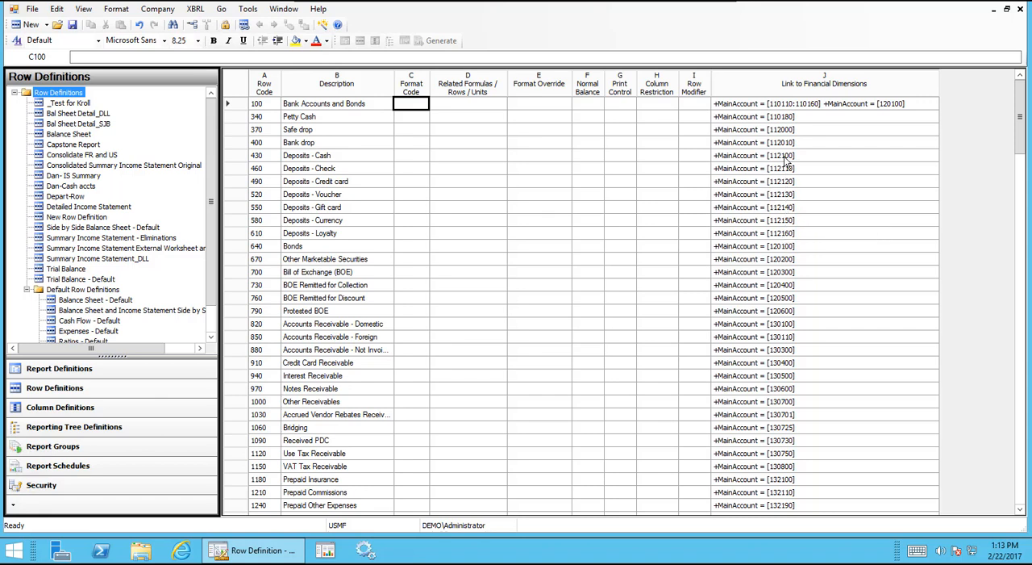
- Change row 430's MainAccount From value to the wildcard 1121??
click(931, 155)
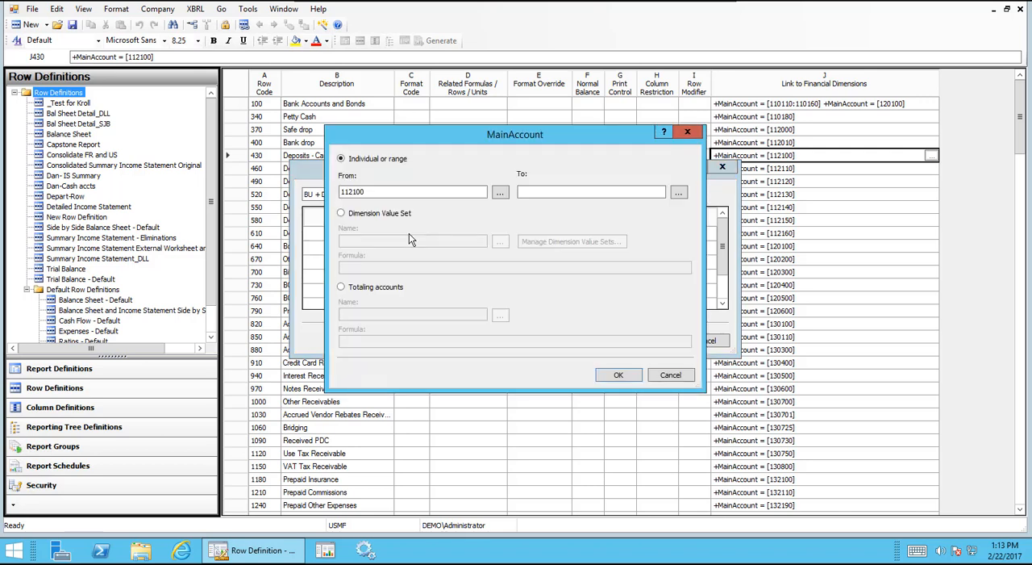
click(411, 191)
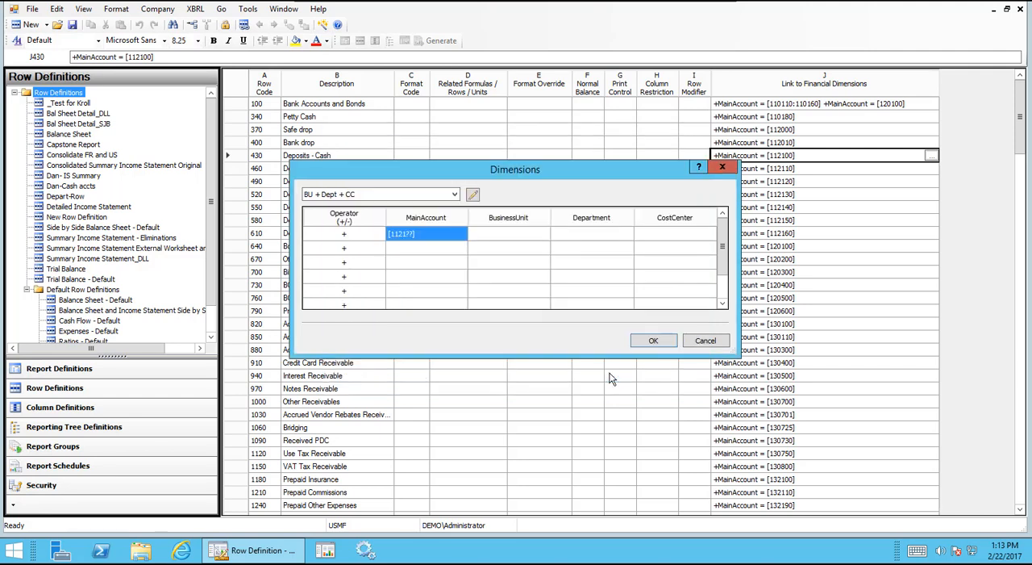
click(654, 340)
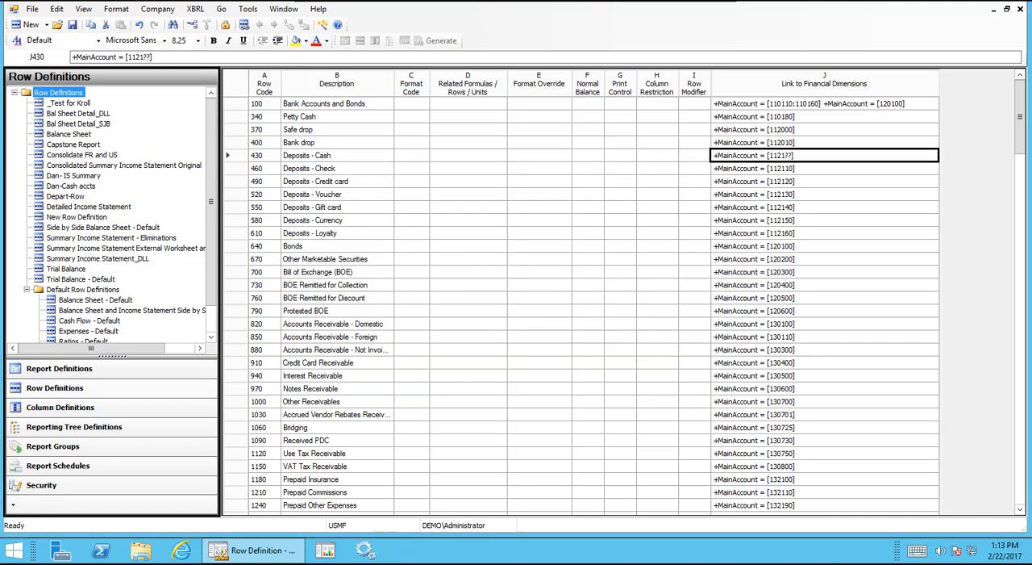
mouse_move(420, 175)
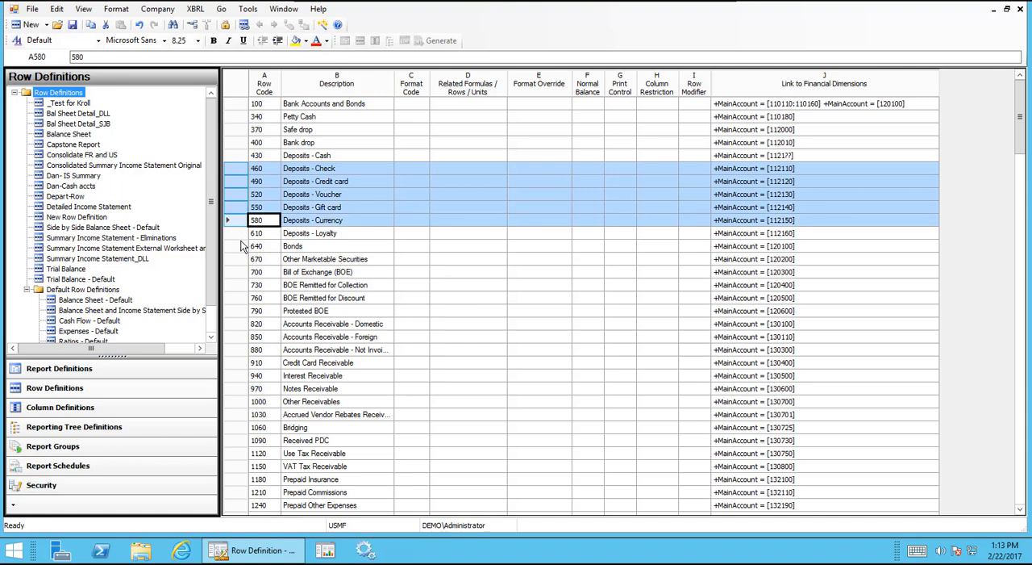
- Remove the individual deposit rows and trim row 430's description to 'Deposits'
right_click(292, 246)
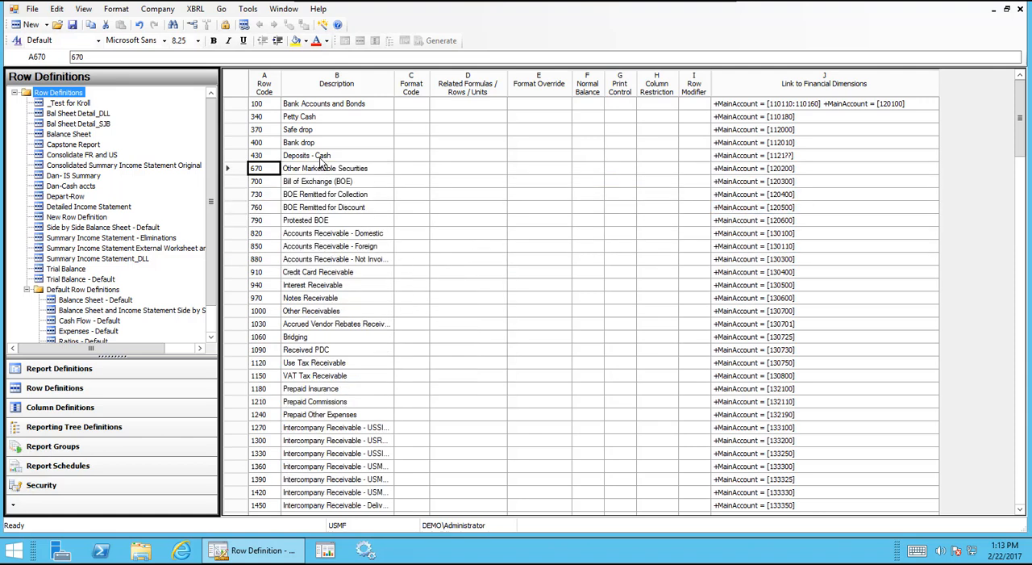
click(337, 155)
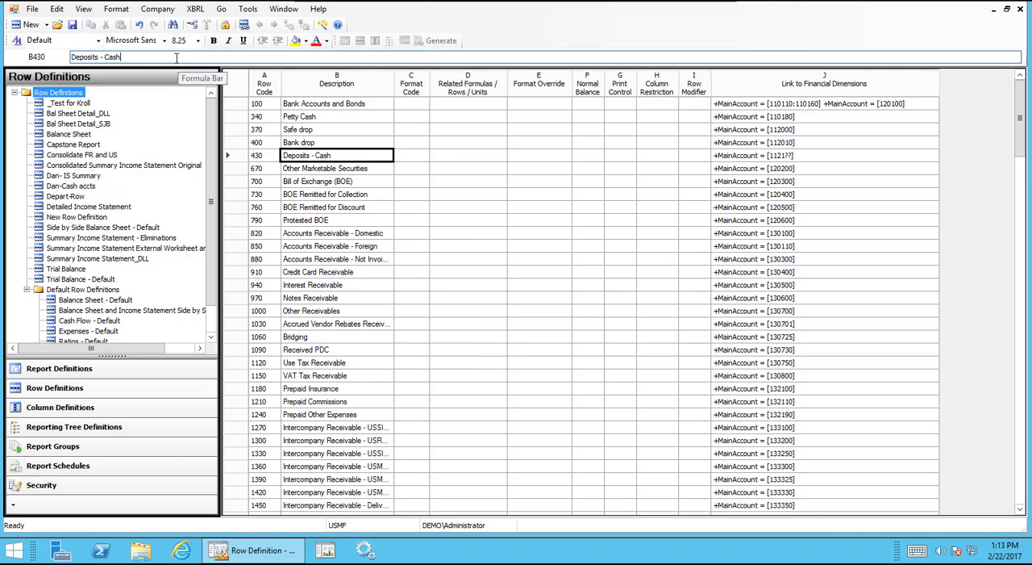
key(Backspace)
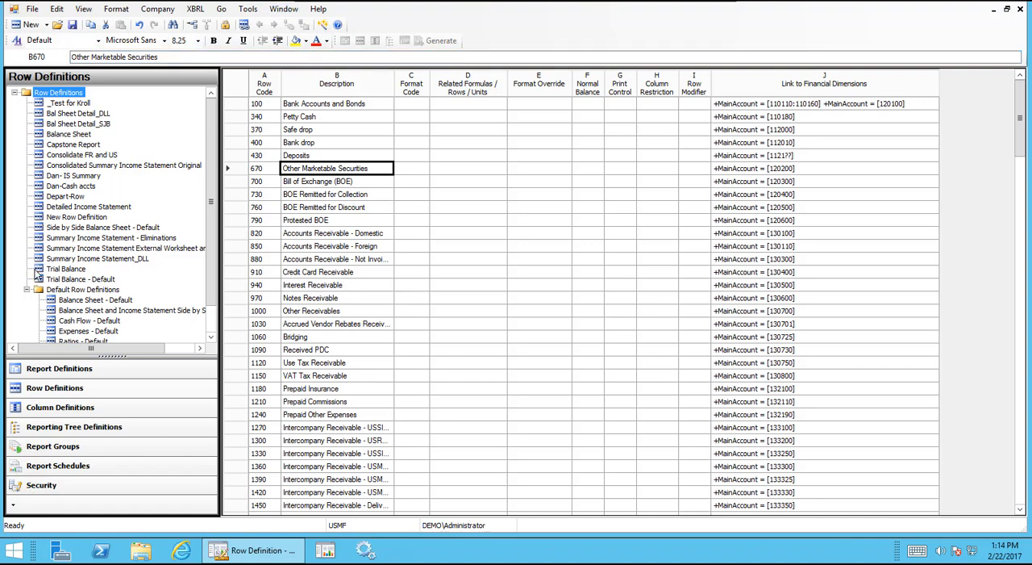
mouse_move(177, 226)
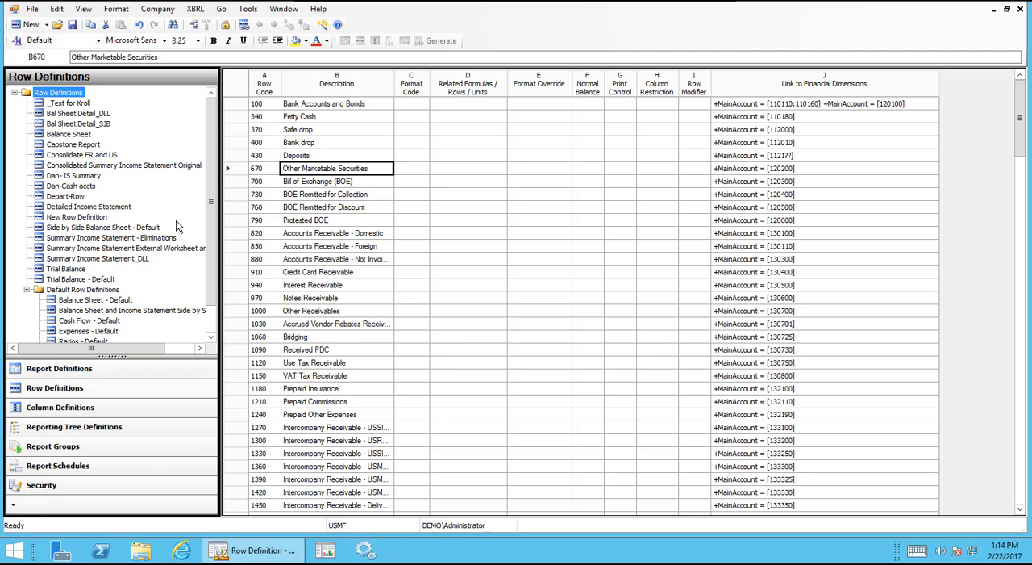
- Open Summary Income Statement - Default and scroll right to its MainAccountCategory dimension links
scroll(down, 3)
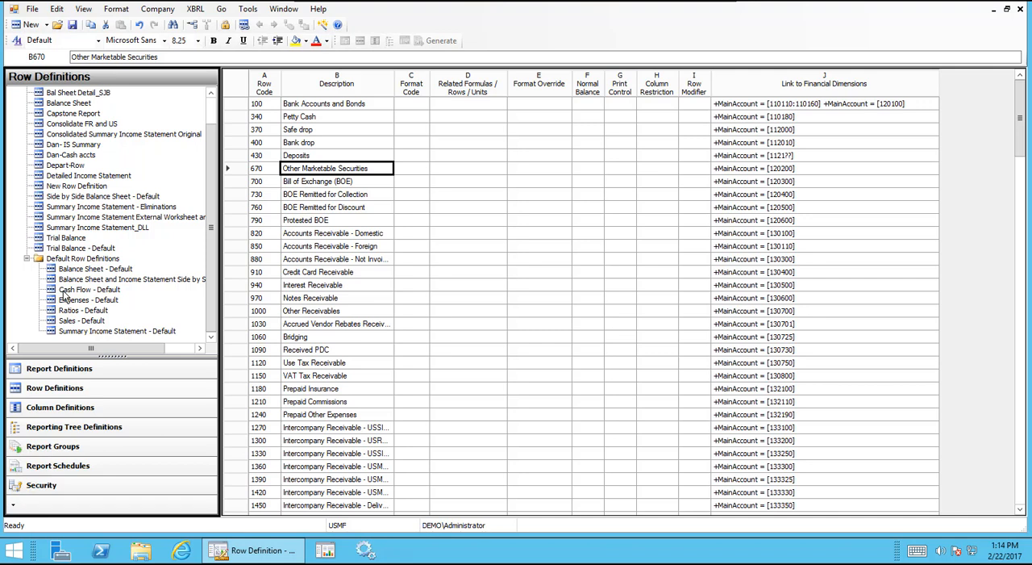
mouse_move(87, 336)
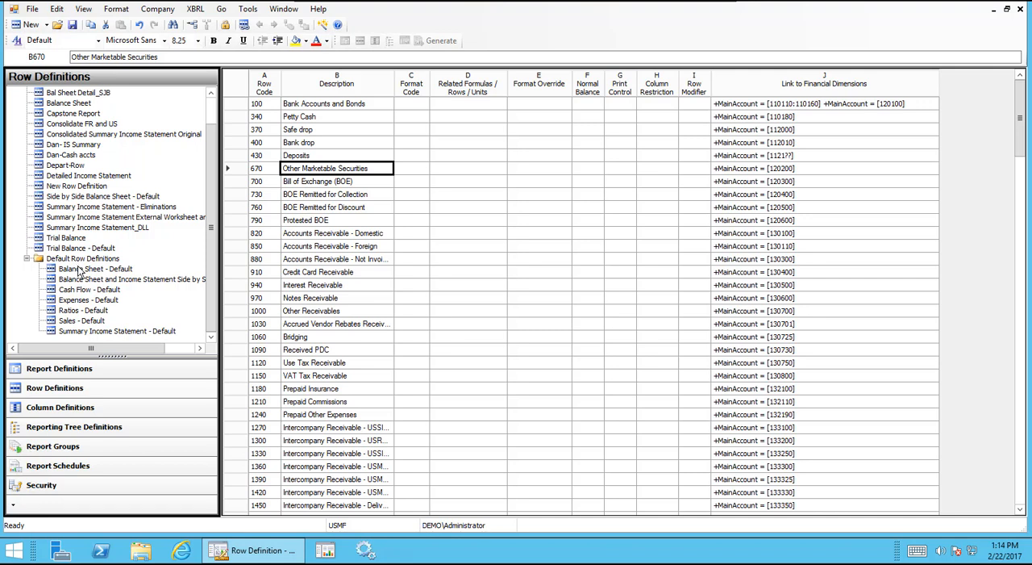
mouse_move(85, 274)
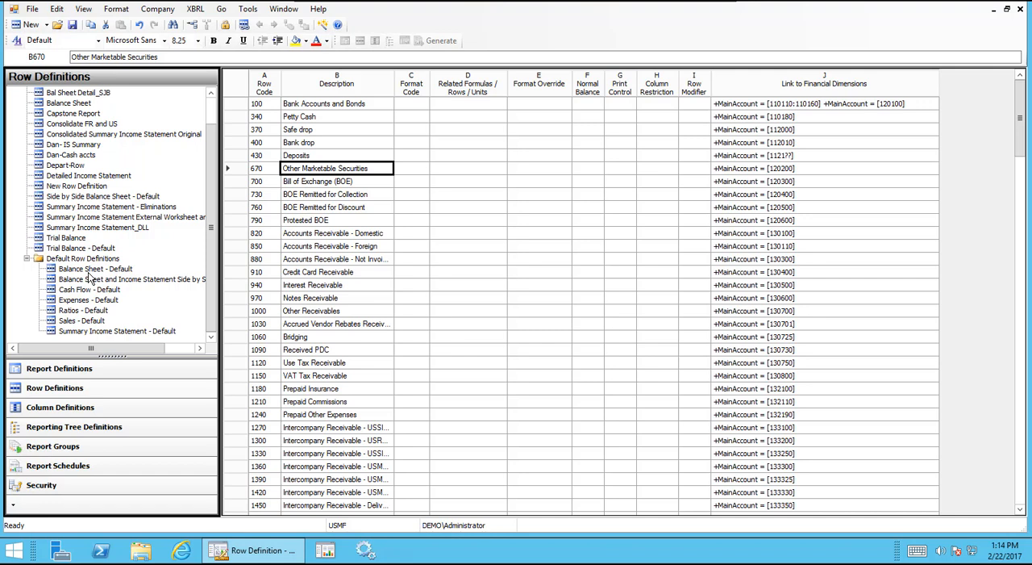
mouse_move(118, 322)
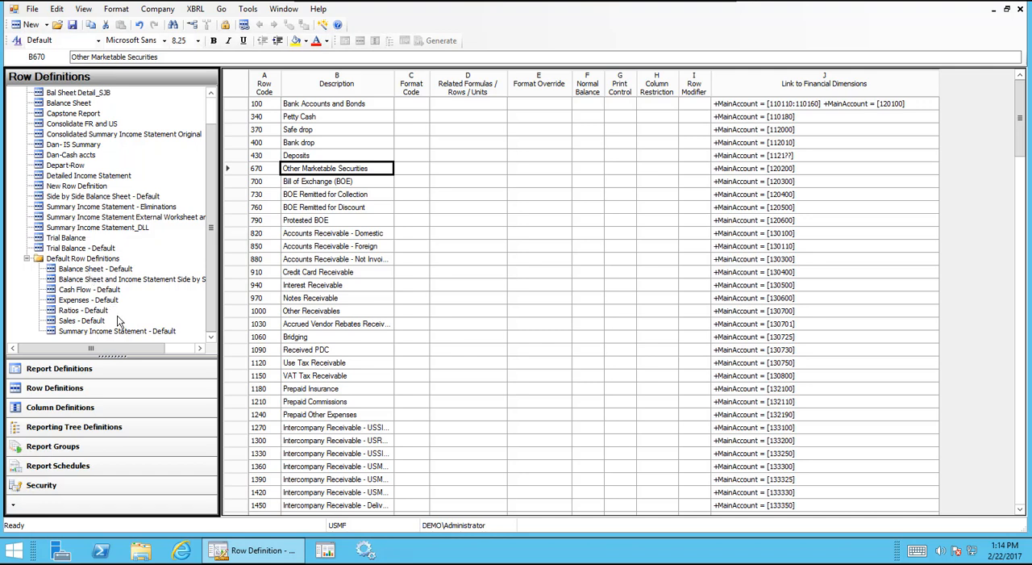
mouse_move(111, 335)
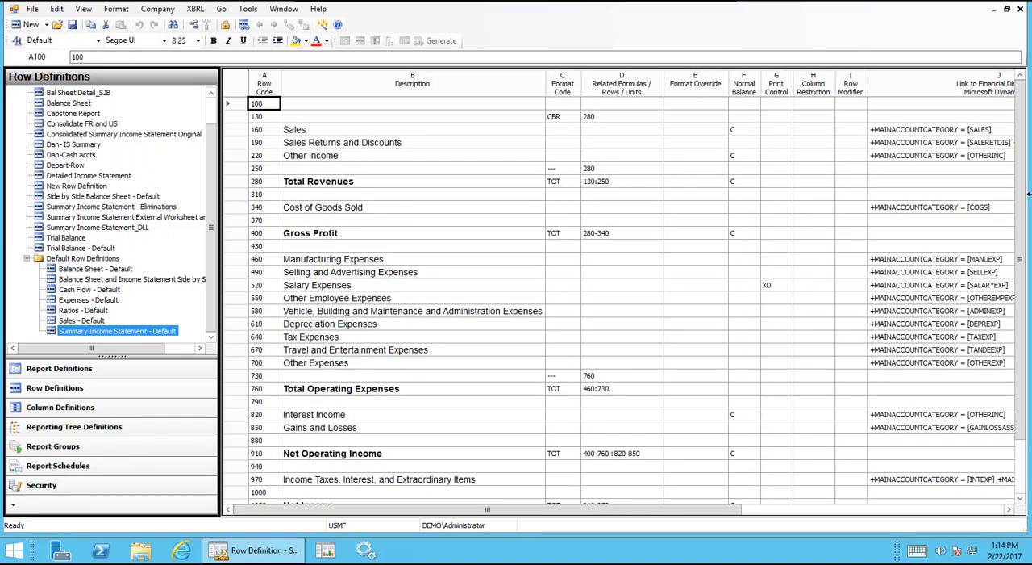
mouse_move(968, 105)
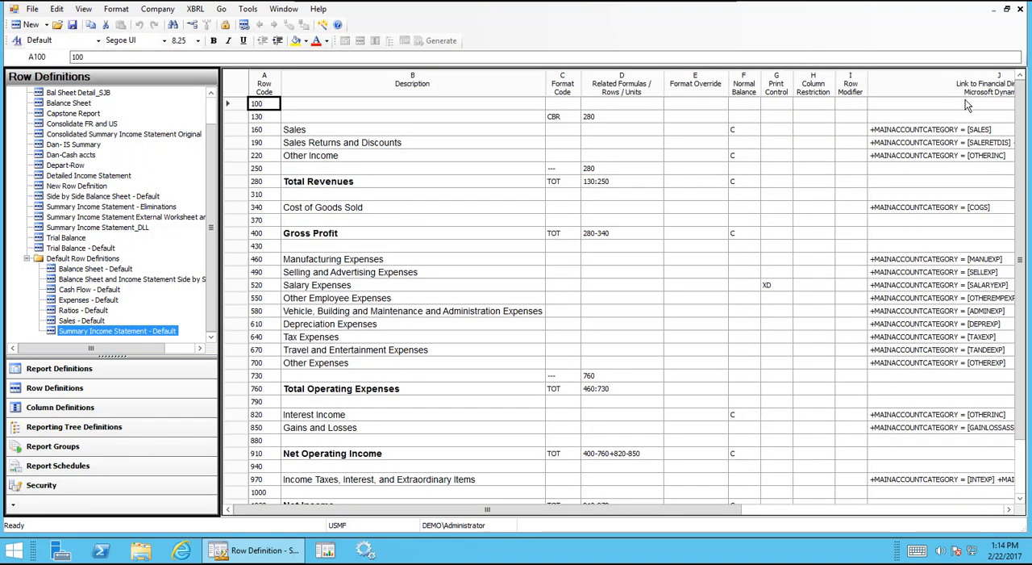
drag(548, 509, 807, 509)
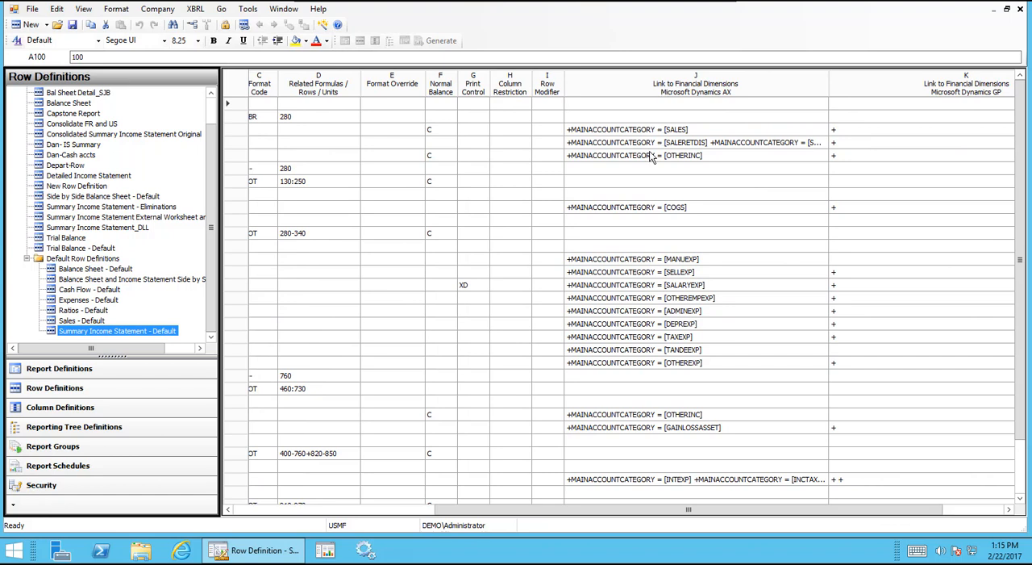
mouse_move(673, 377)
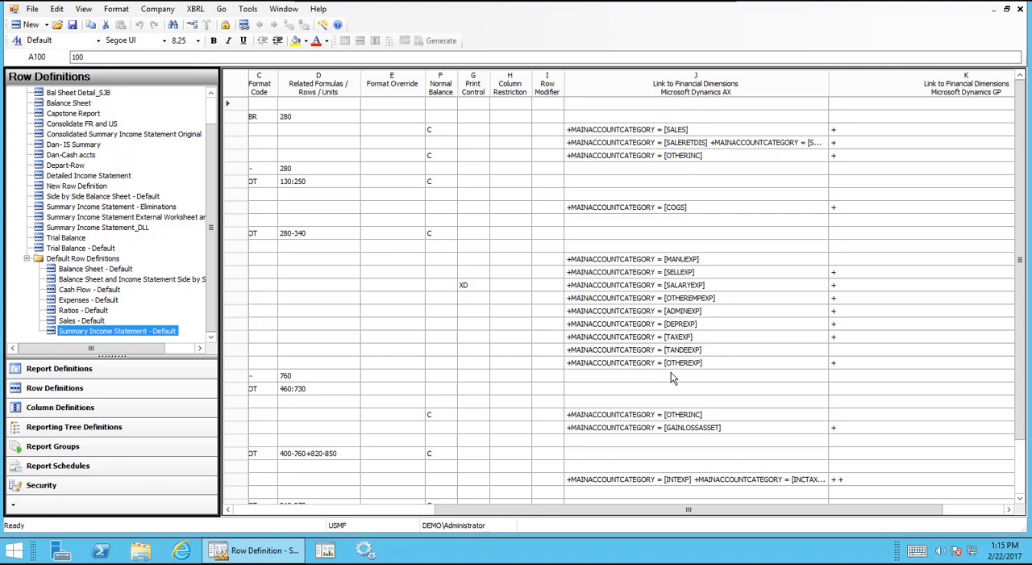
mouse_move(694, 423)
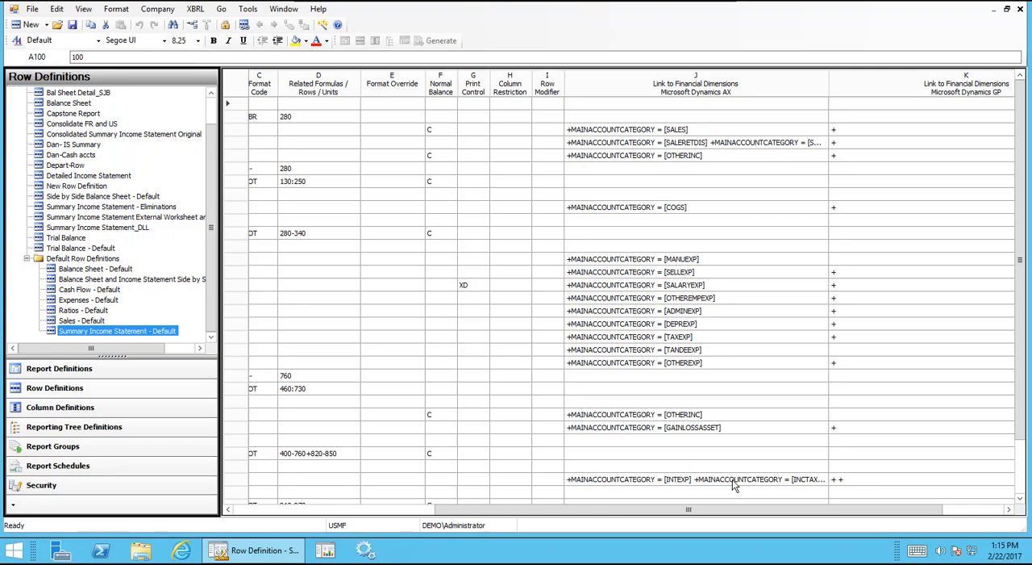
mouse_move(403, 398)
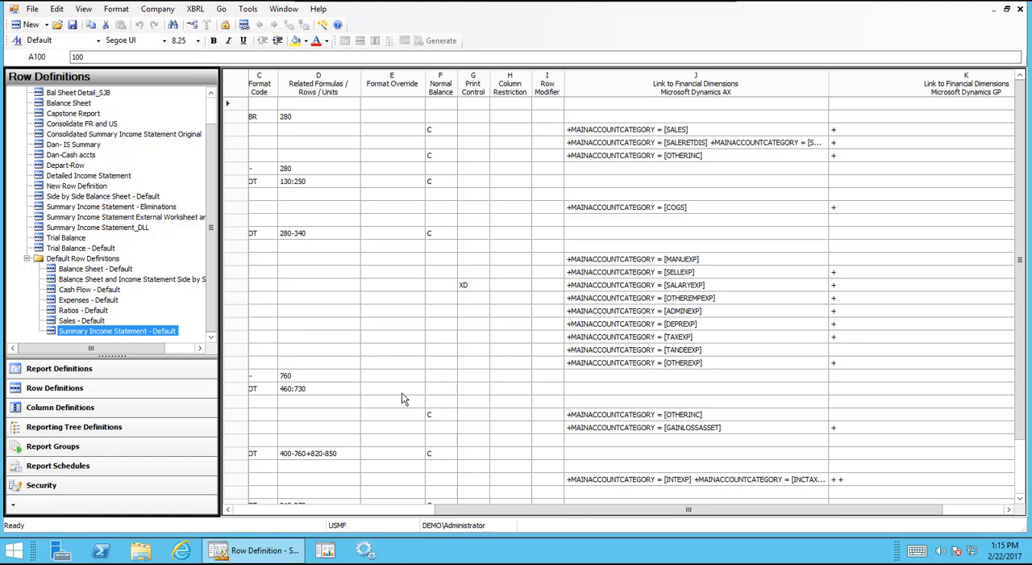
mouse_move(657, 300)
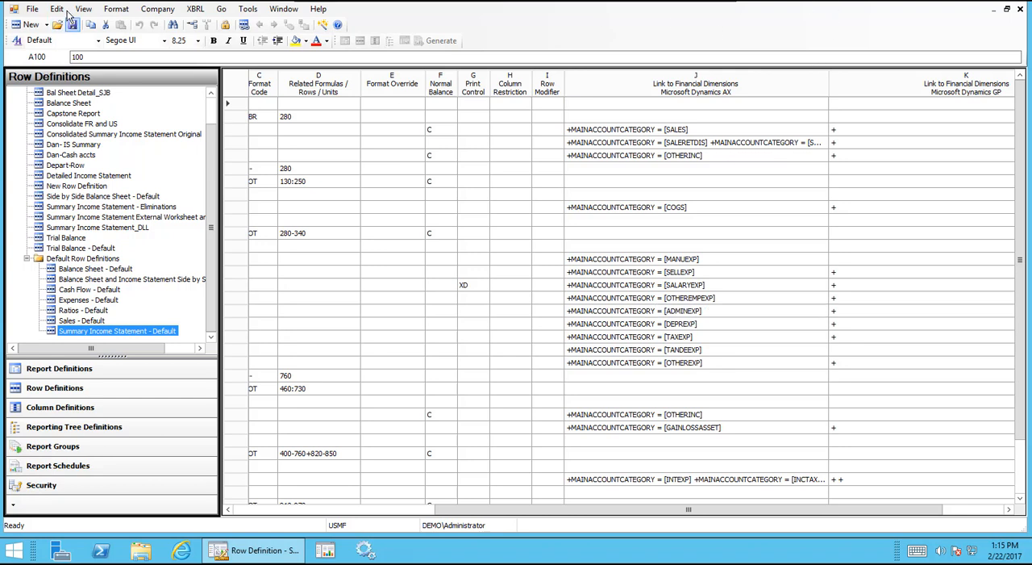
click(57, 9)
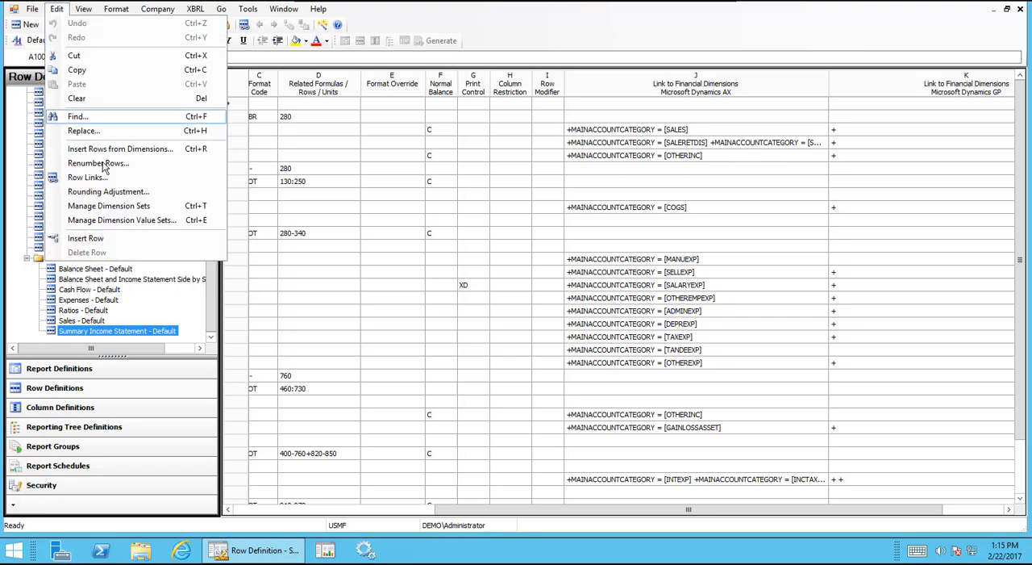
click(87, 177)
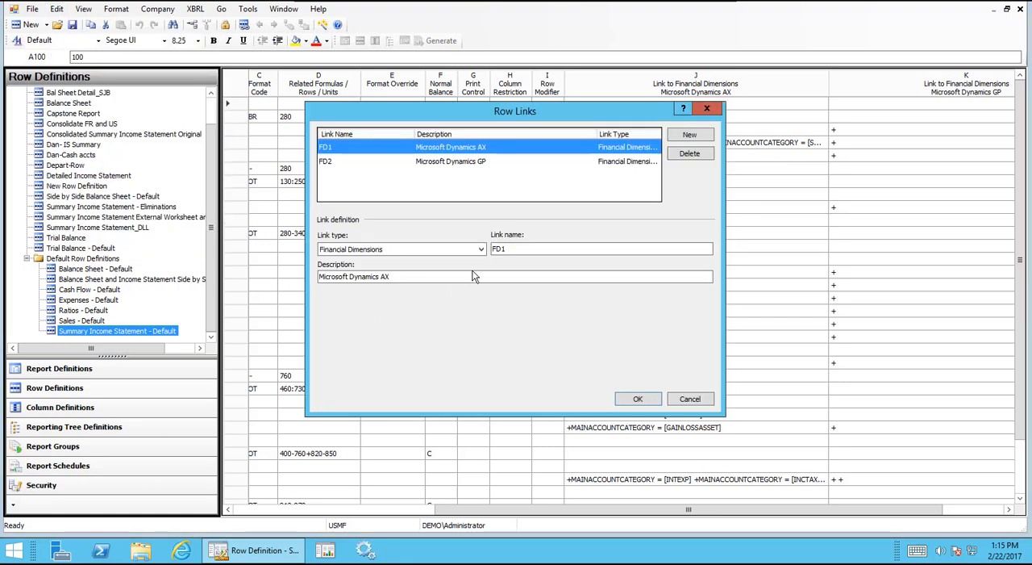
click(450, 161)
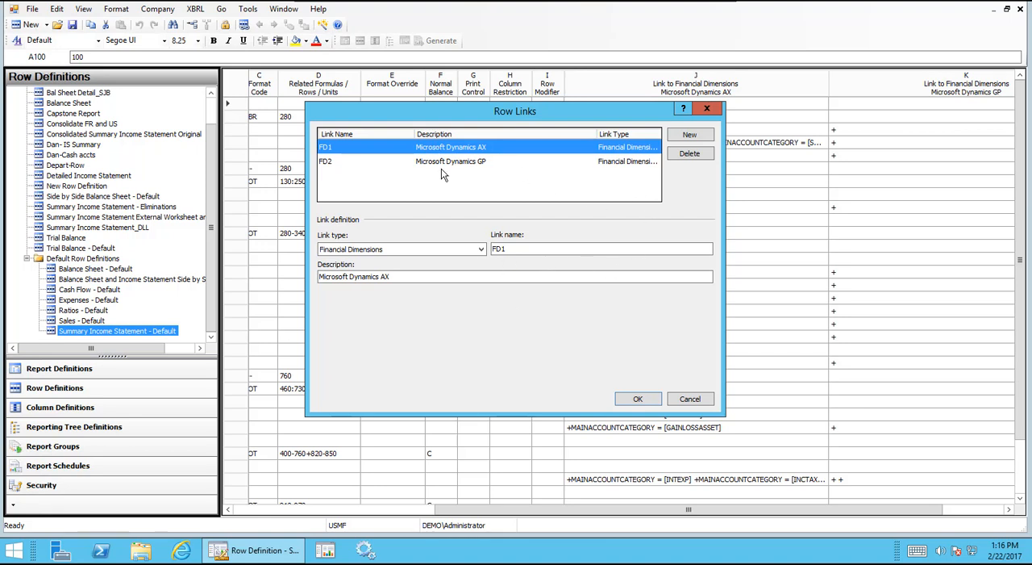
click(450, 161)
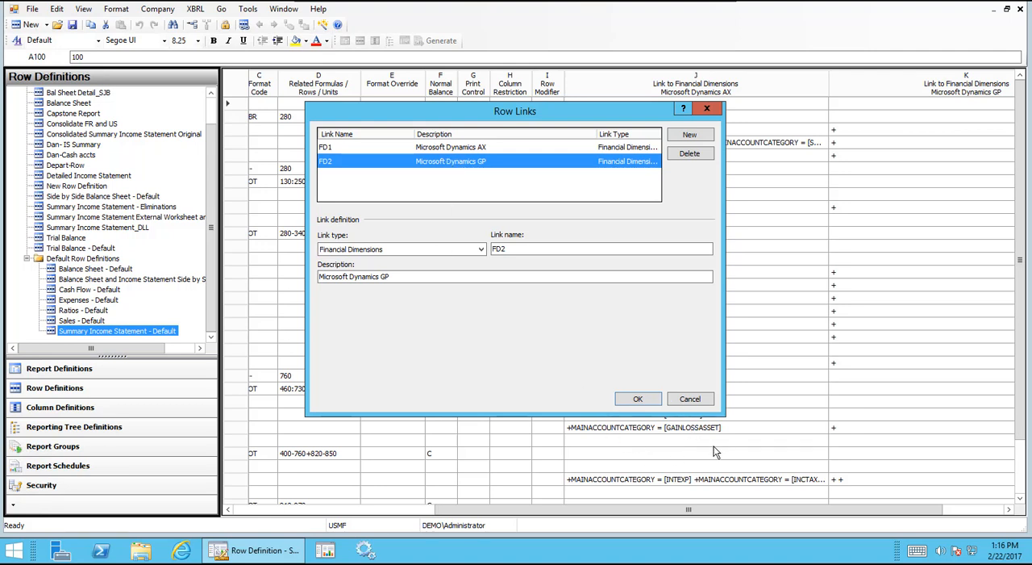
mouse_move(690, 398)
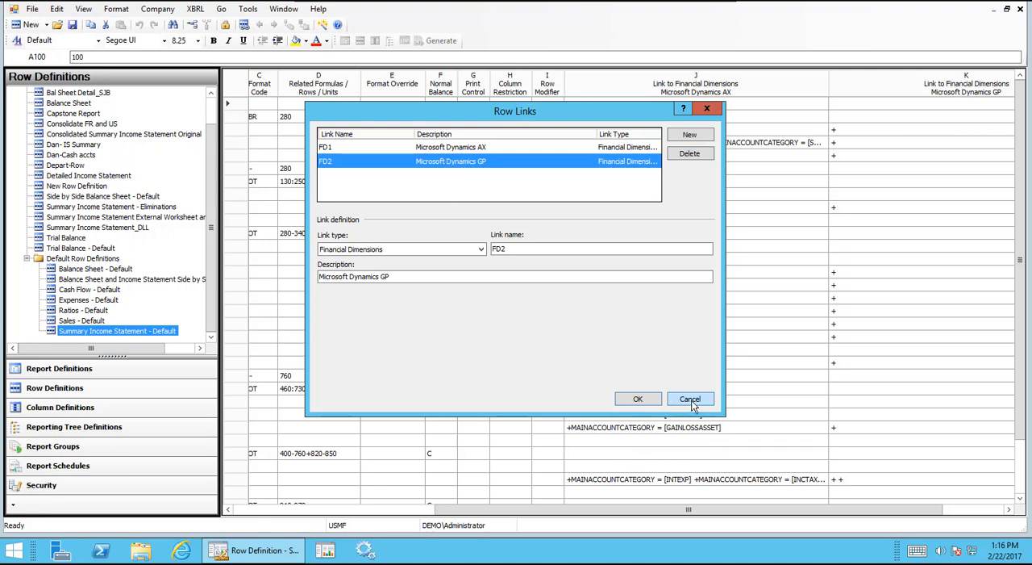
click(689, 398)
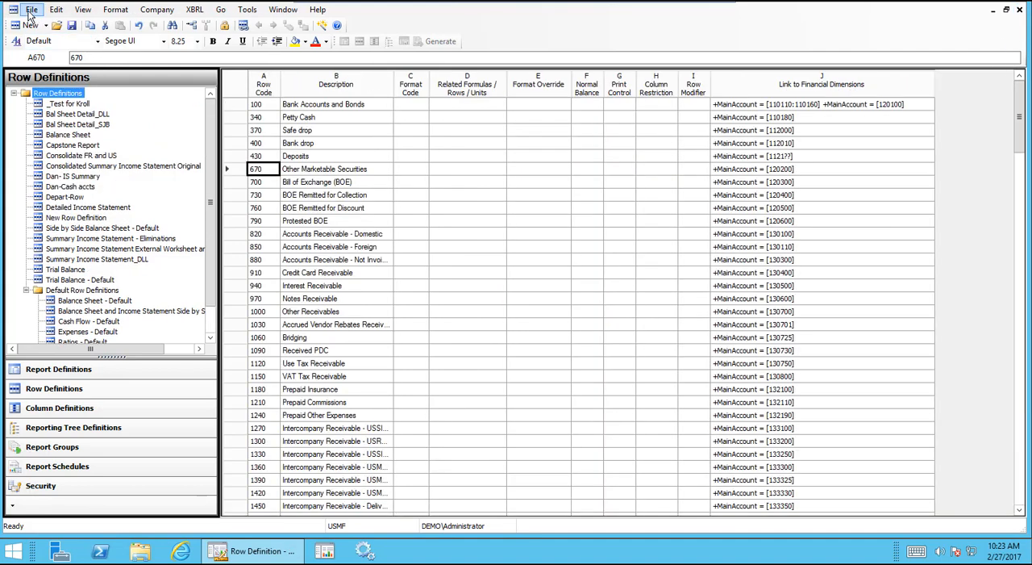
- Start a Save As proposing 'New Row Definition 1', cancel it, and return to the File menu
click(31, 9)
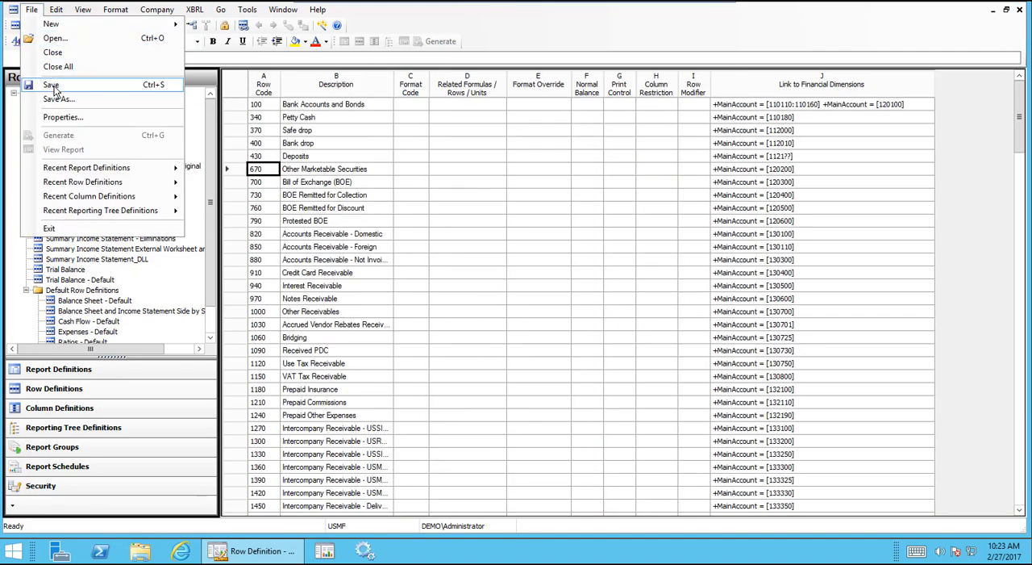
click(50, 84)
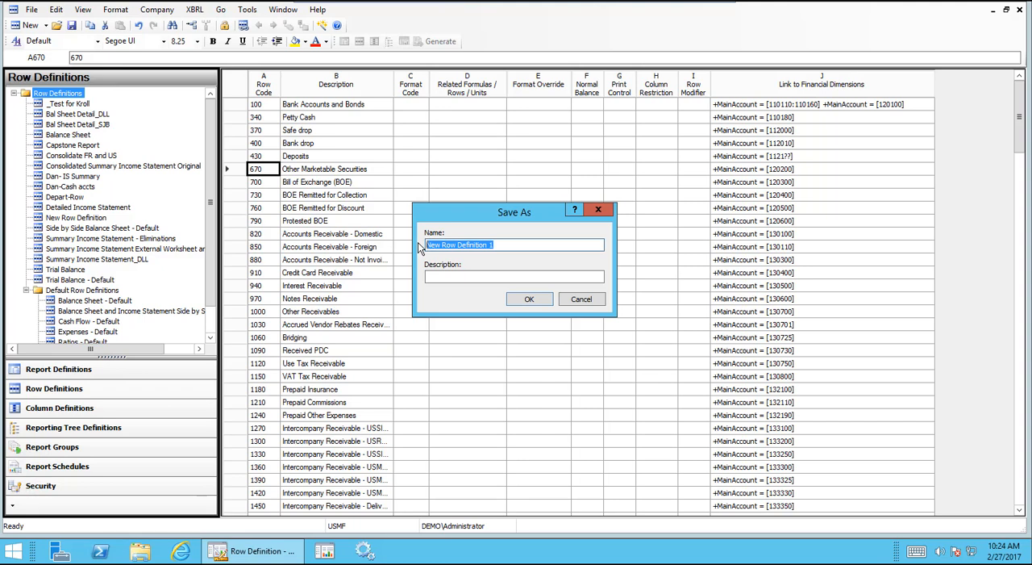
mouse_move(169, 109)
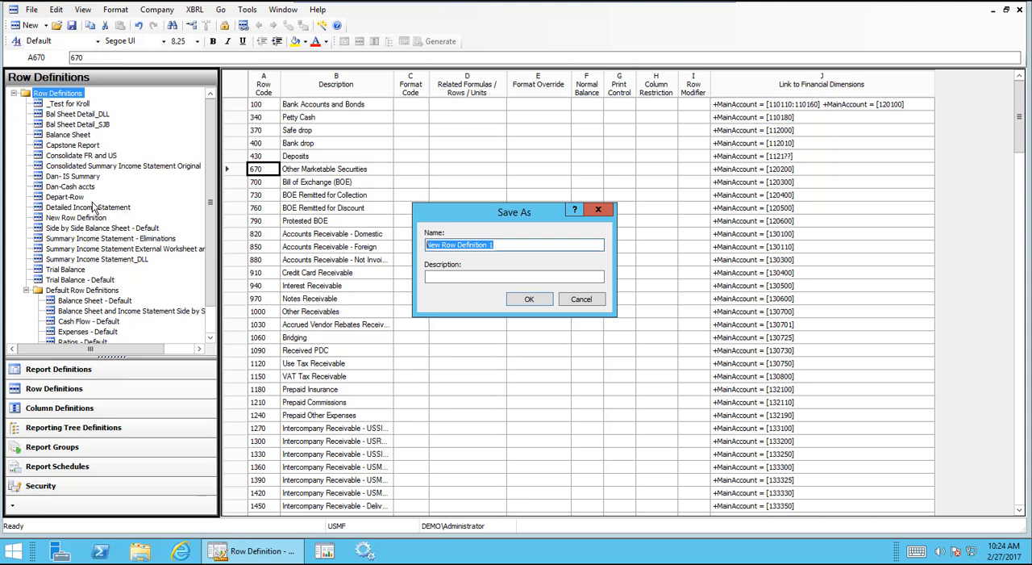
click(514, 276)
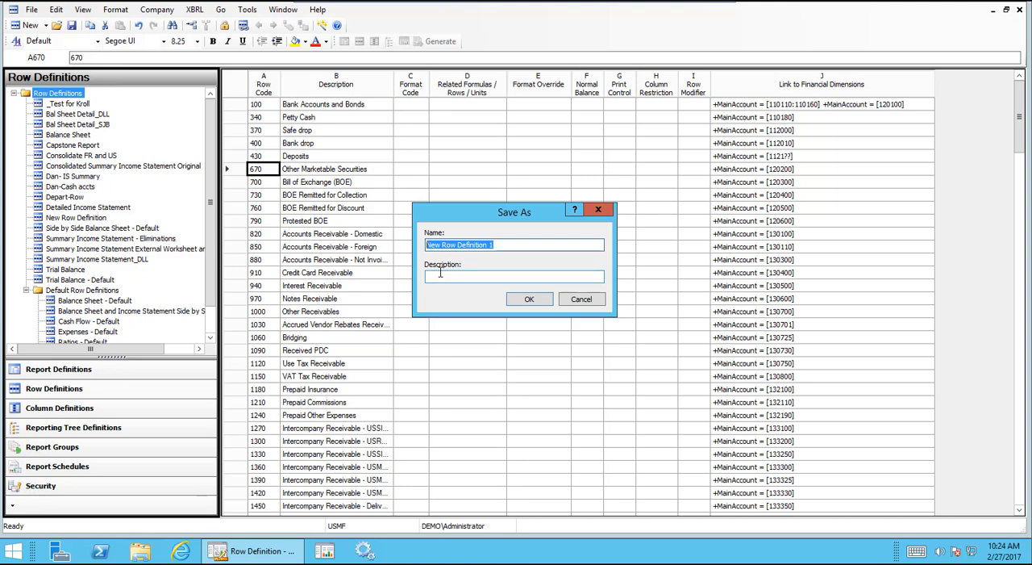
click(514, 276)
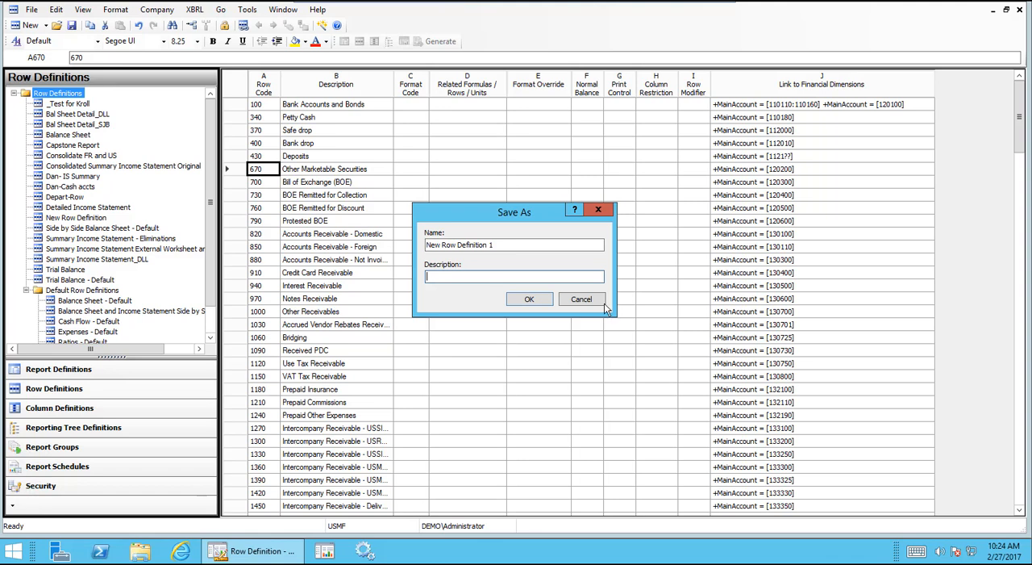
click(31, 9)
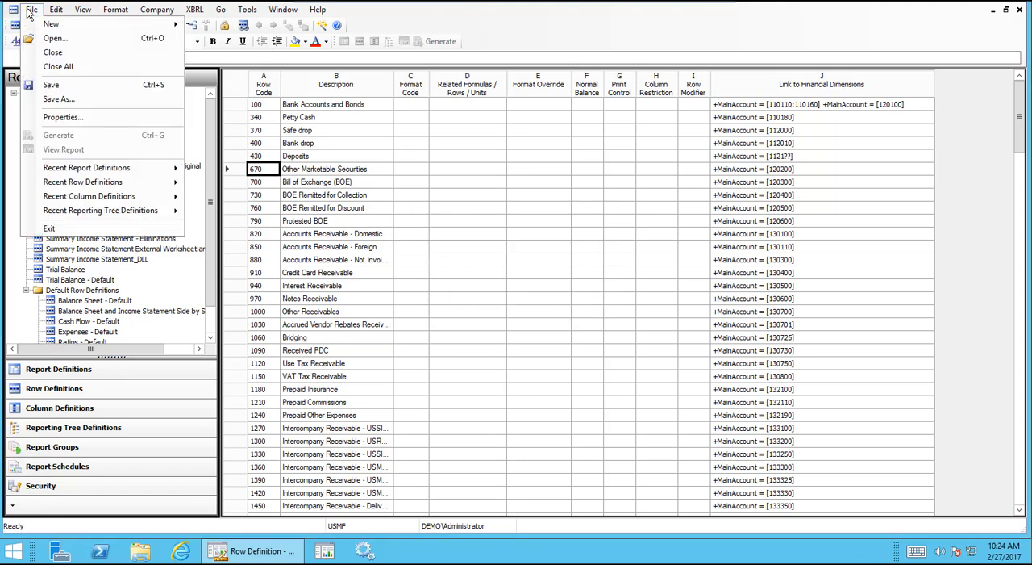